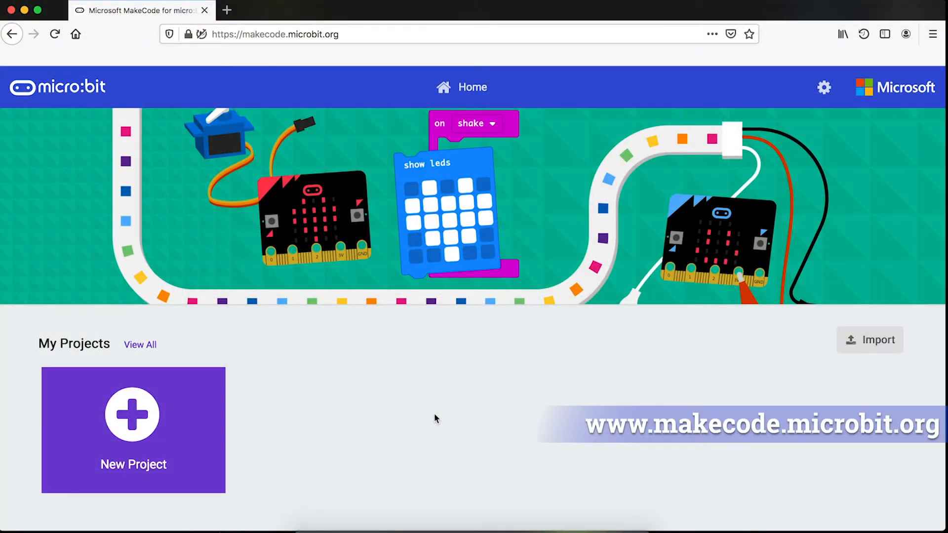
{"action": "mouse_move", "coordinate": [159, 430]}
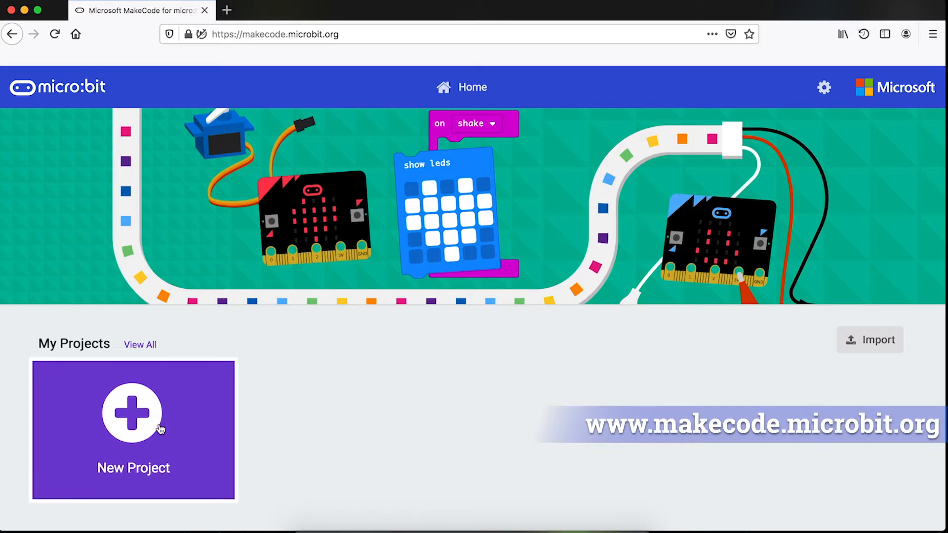
Create a blank MakeCode project called 'Colours'
{"action": "left_click", "coordinate": [132, 415]}
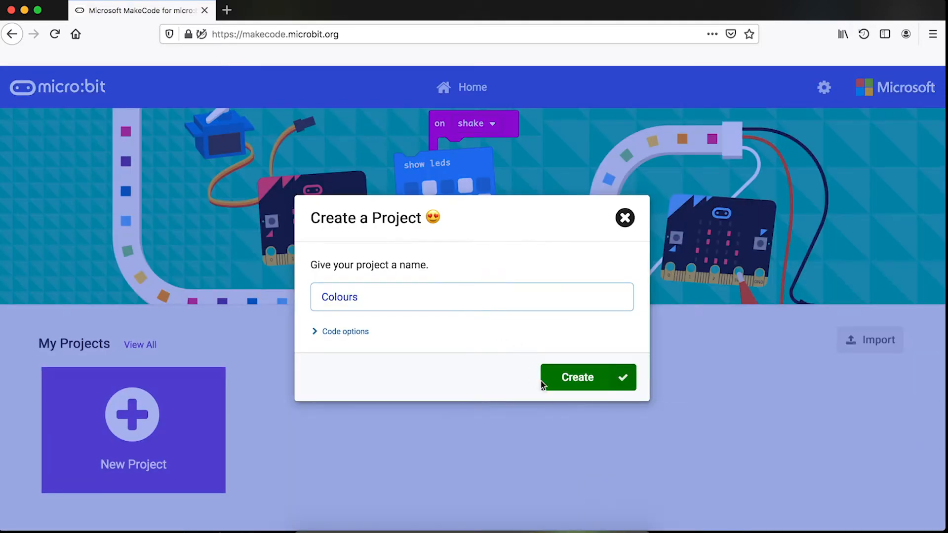
{"action": "left_click", "coordinate": [578, 377]}
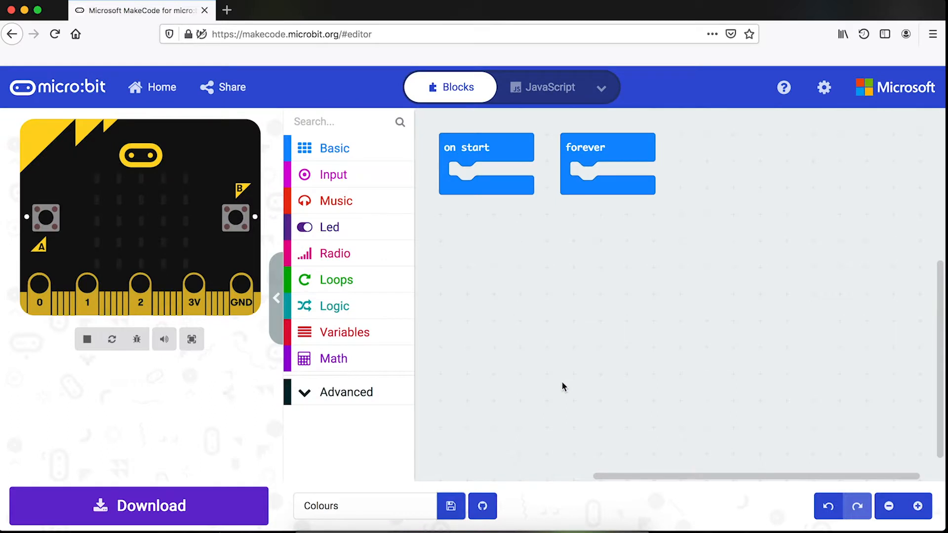
{"action": "mouse_move", "coordinate": [413, 406]}
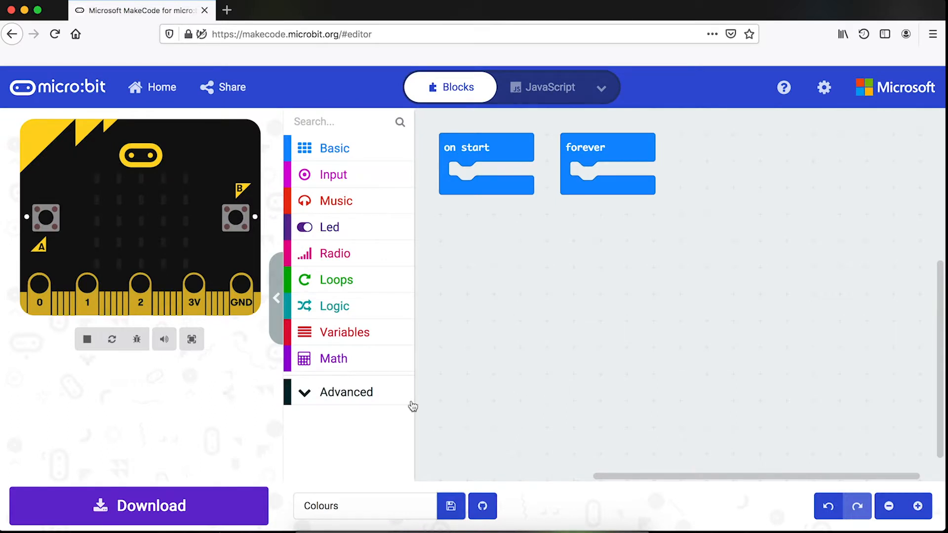
Search the extension gallery for 'bitkit' and add the BitKit extension
{"action": "left_click", "coordinate": [346, 392]}
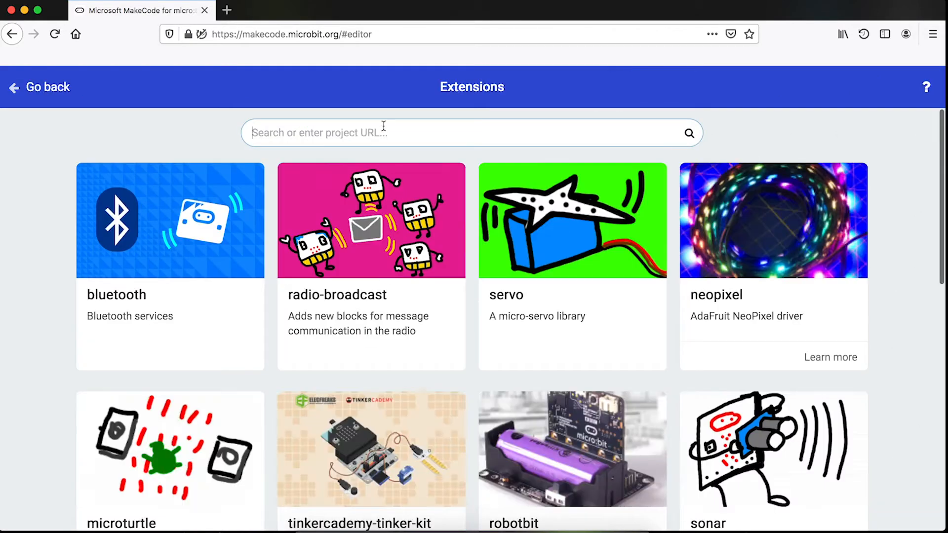
{"action": "type", "text": "bitkit"}
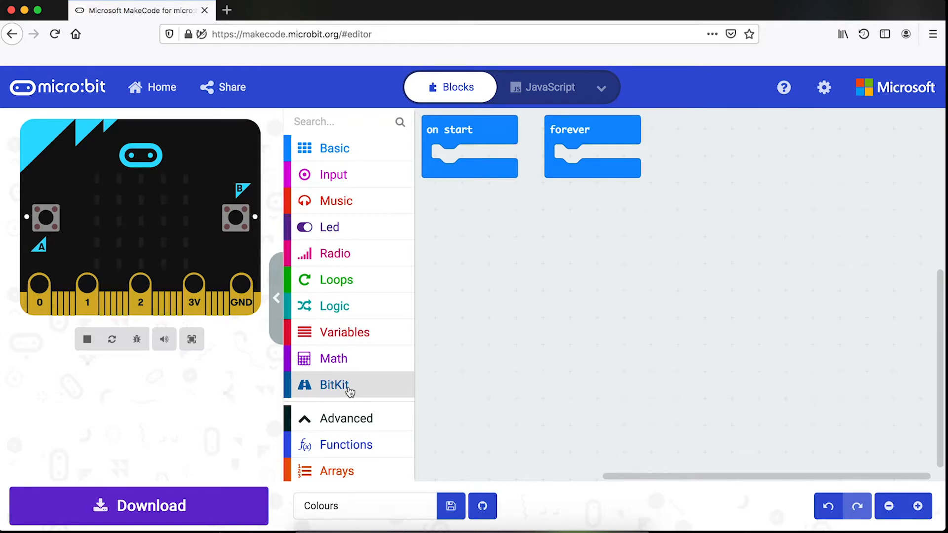
Put BitKit's 'chassis go forward at slow speed' block into on start
{"action": "left_click", "coordinate": [333, 385]}
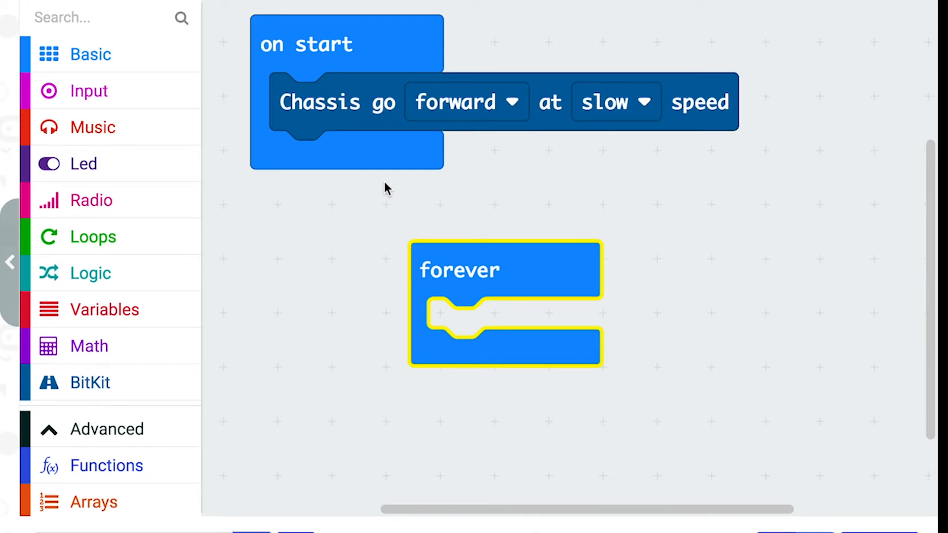
Add an if block to forever that runs 'Chassis stop' when the line follower sees blue
{"action": "left_click", "coordinate": [90, 273]}
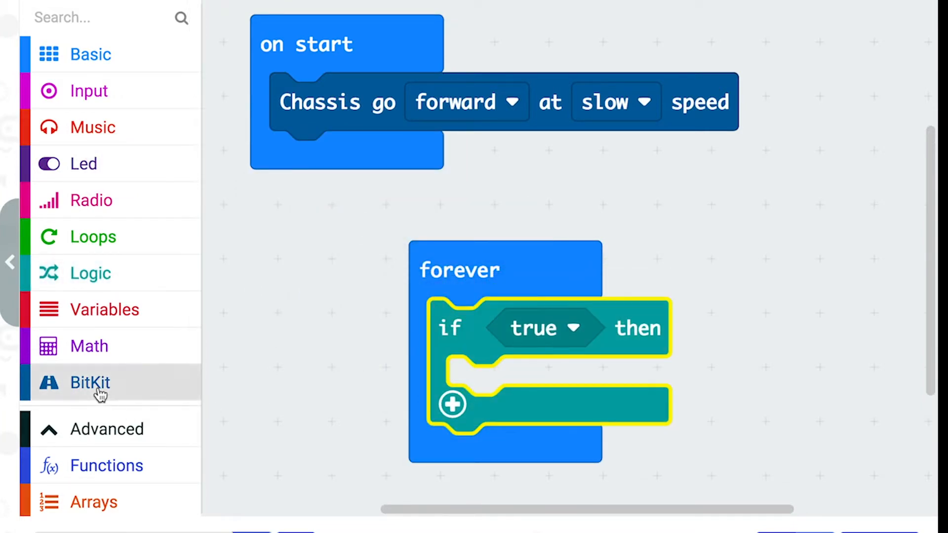
{"action": "left_click", "coordinate": [91, 382]}
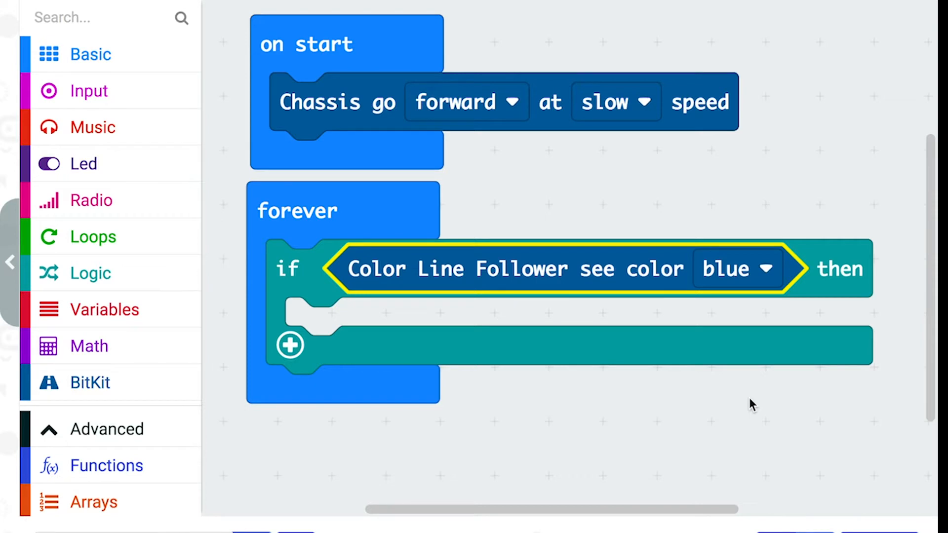
{"action": "left_click", "coordinate": [90, 383]}
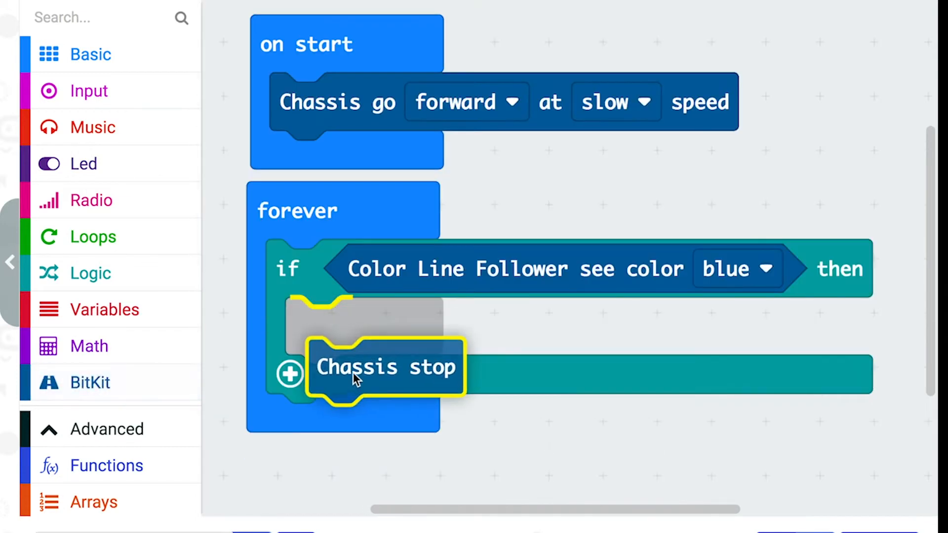
{"action": "left_click_drag", "start_coordinate": [384, 366], "coordinate": [363, 326]}
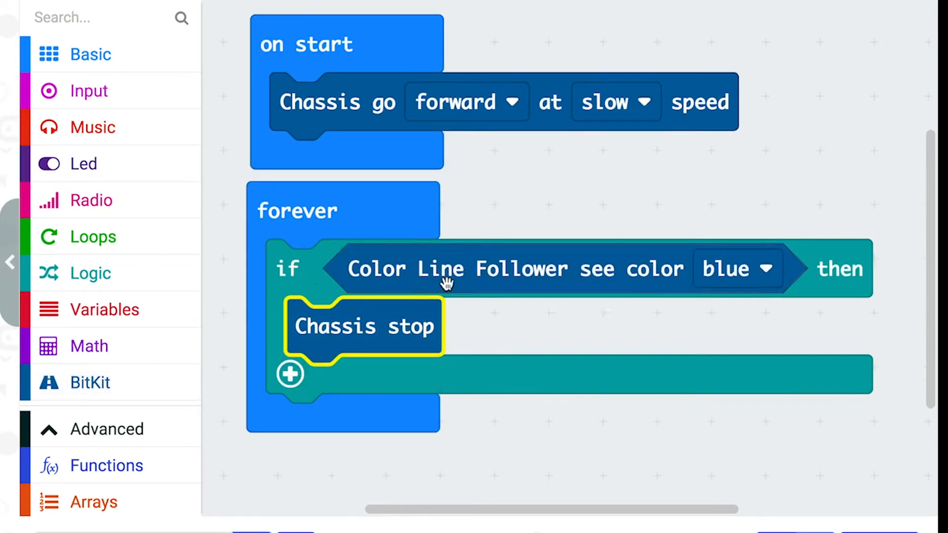
{"action": "mouse_move", "coordinate": [677, 291]}
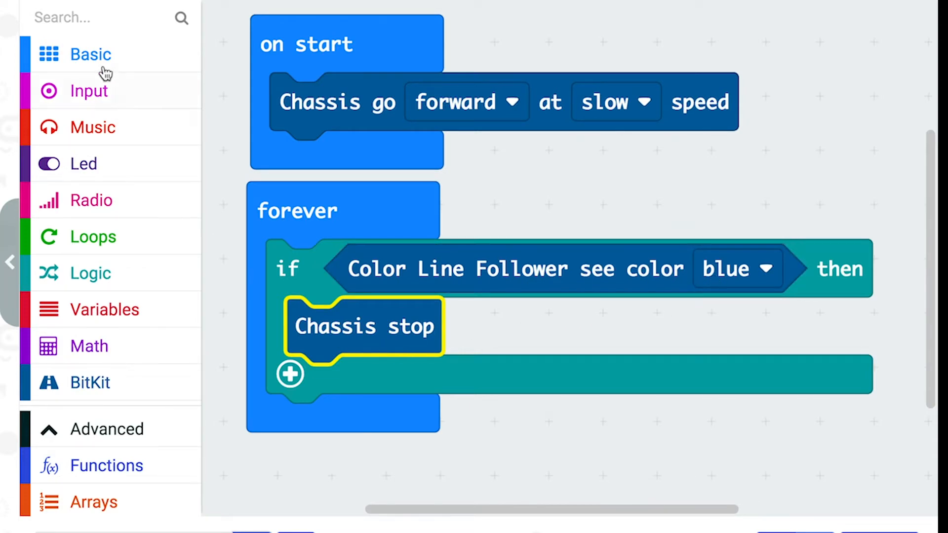
Attach a show icon block below Chassis stop displaying the cross (no) icon
{"action": "left_click", "coordinate": [90, 54]}
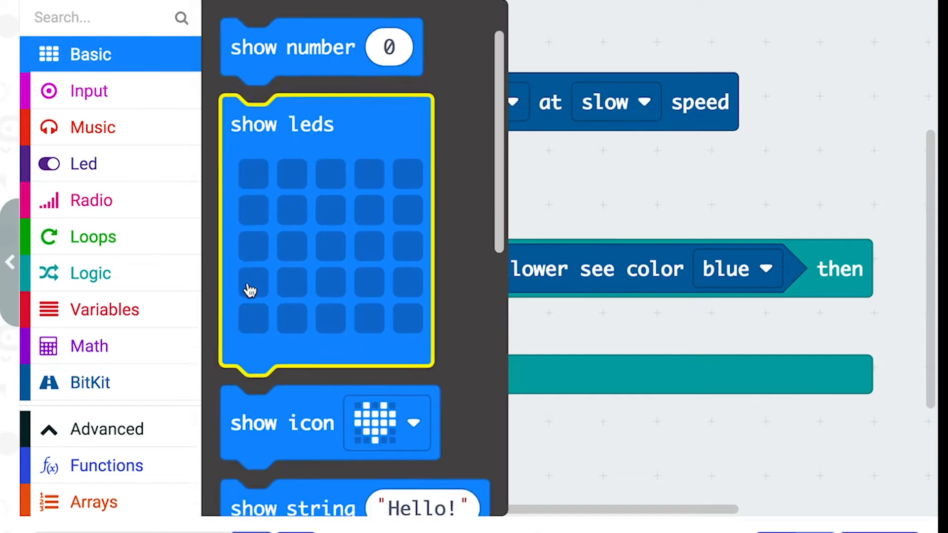
{"action": "left_click_drag", "start_coordinate": [283, 422], "coordinate": [315, 405]}
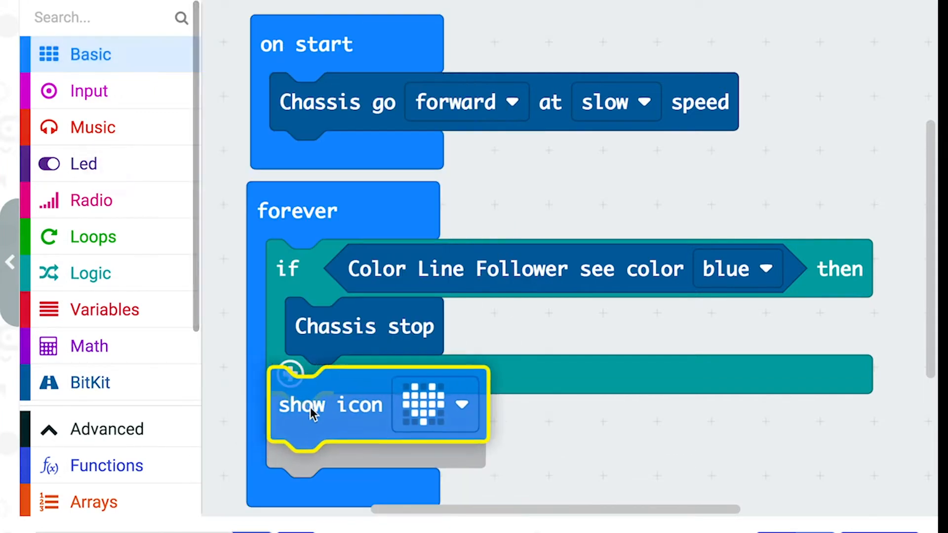
{"action": "left_click_drag", "start_coordinate": [315, 405], "coordinate": [356, 393]}
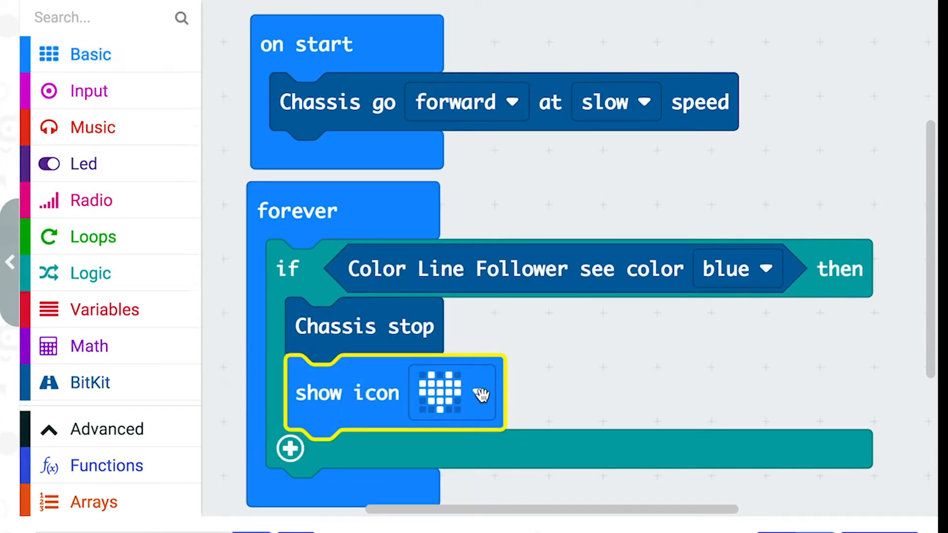
{"action": "mouse_move", "coordinate": [478, 395]}
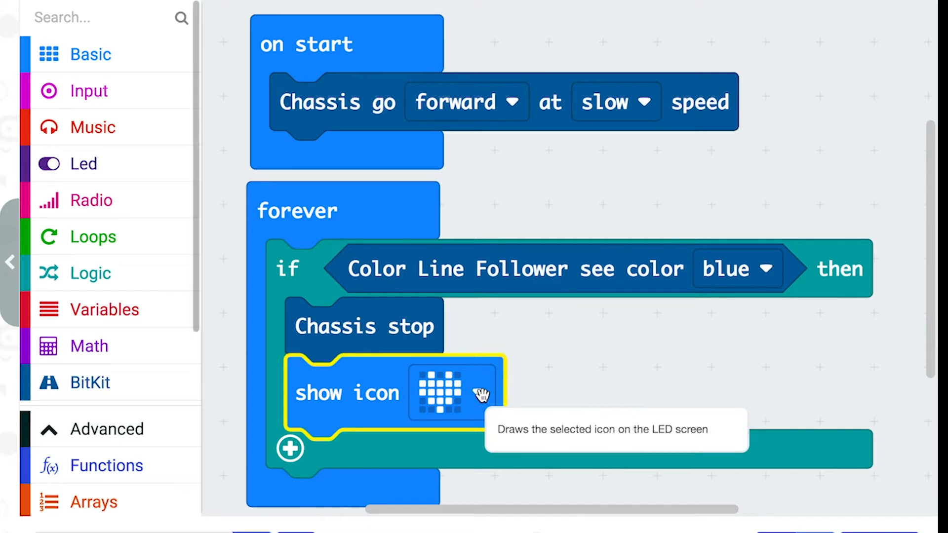
{"action": "left_click", "coordinate": [441, 393]}
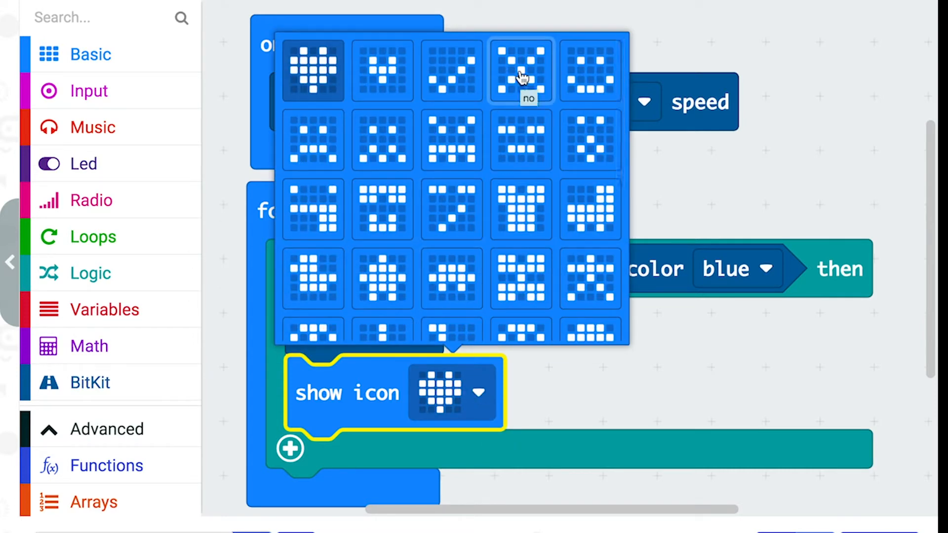
{"action": "left_click", "coordinate": [521, 70]}
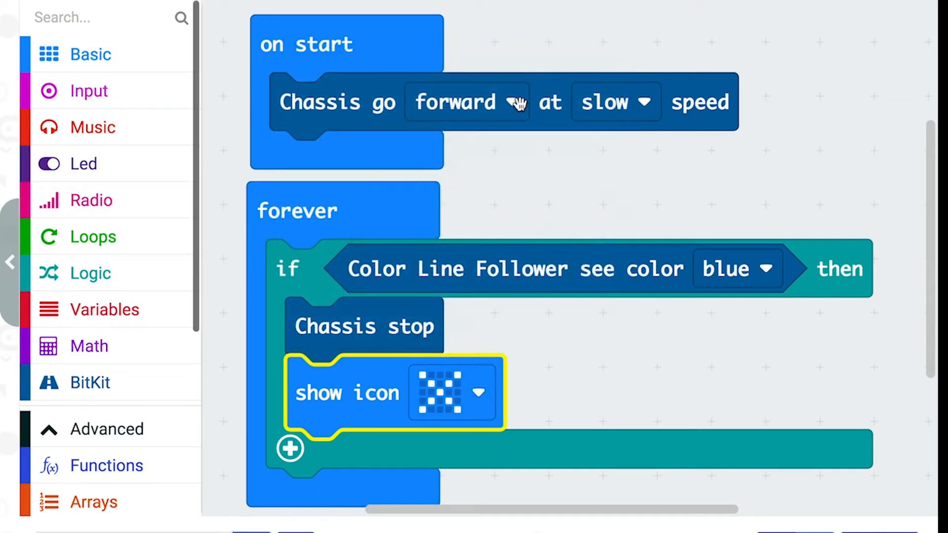
{"action": "scroll", "scroll_direction": "down", "scroll_amount": 3}
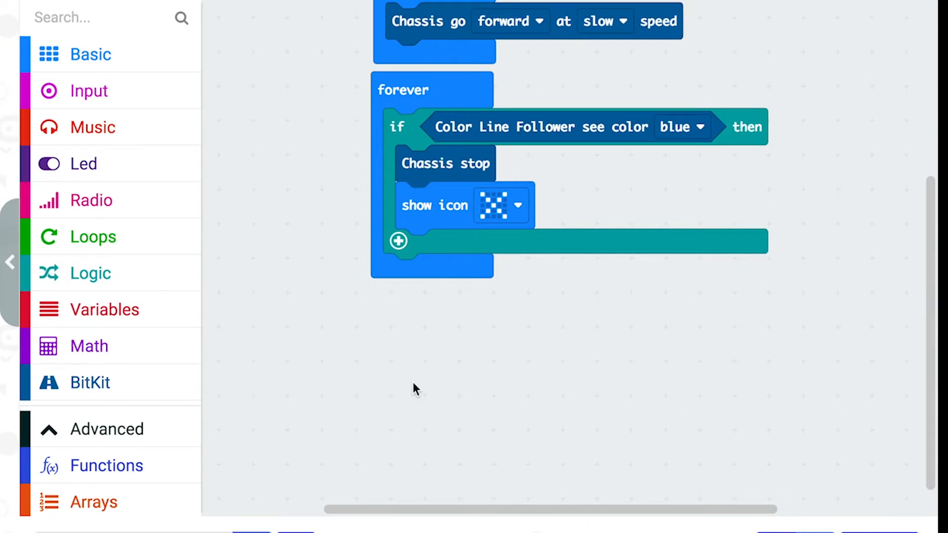
{"action": "mouse_move", "coordinate": [189, 330]}
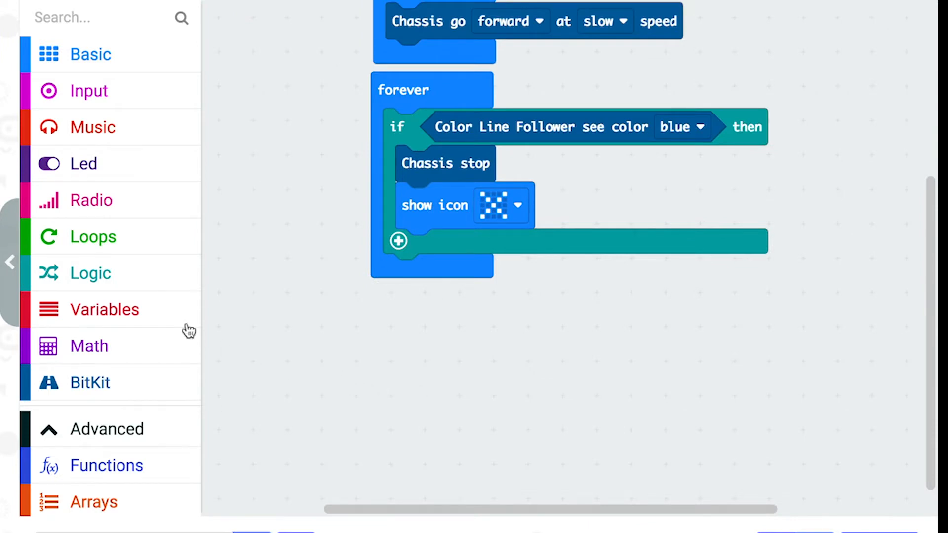
Add a second if block below the blue branch with condition 'see color red'
{"action": "left_click", "coordinate": [90, 273]}
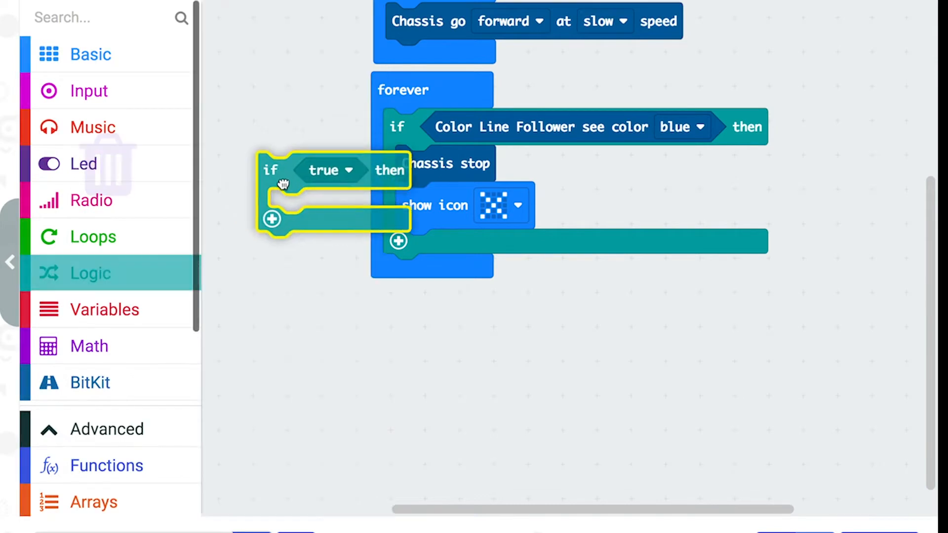
{"action": "left_click_drag", "start_coordinate": [284, 184], "coordinate": [399, 277]}
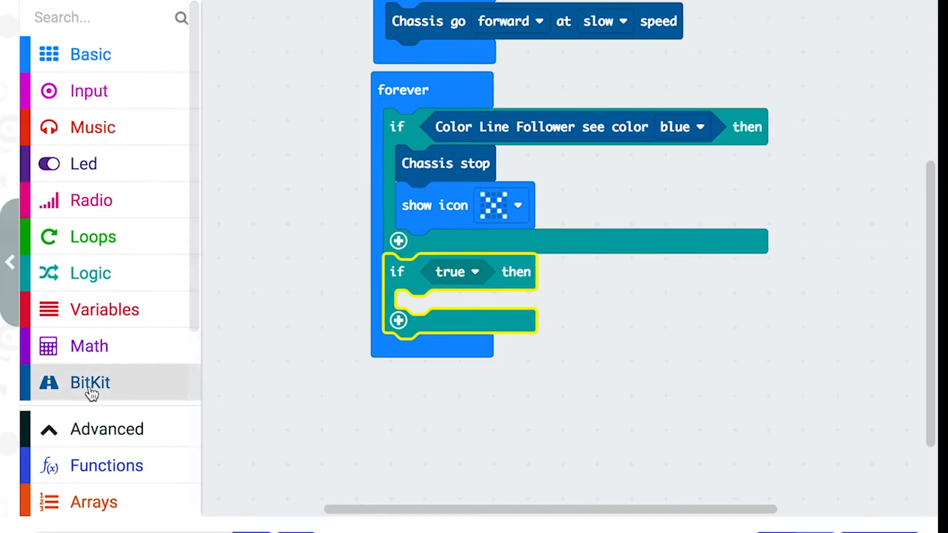
{"action": "left_click", "coordinate": [90, 383]}
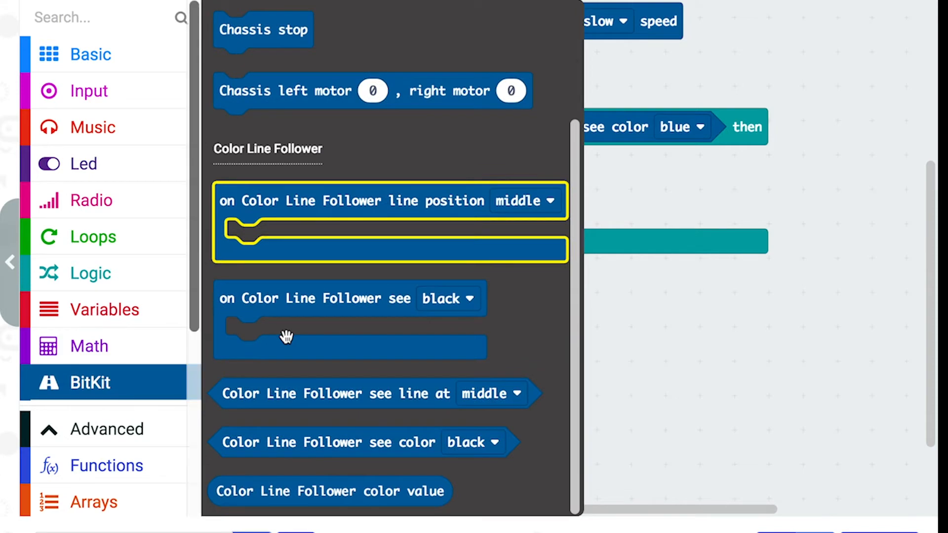
{"action": "mouse_move", "coordinate": [309, 452]}
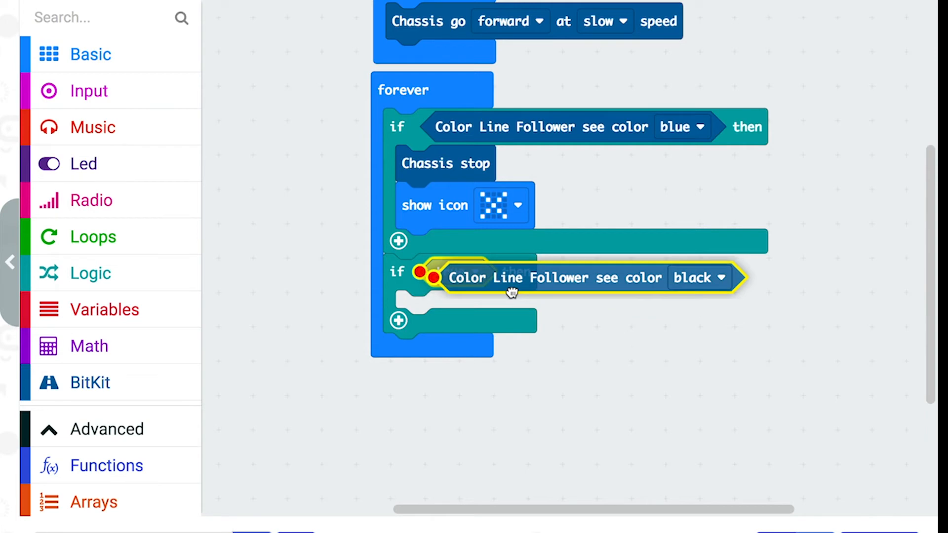
{"action": "left_click", "coordinate": [699, 278]}
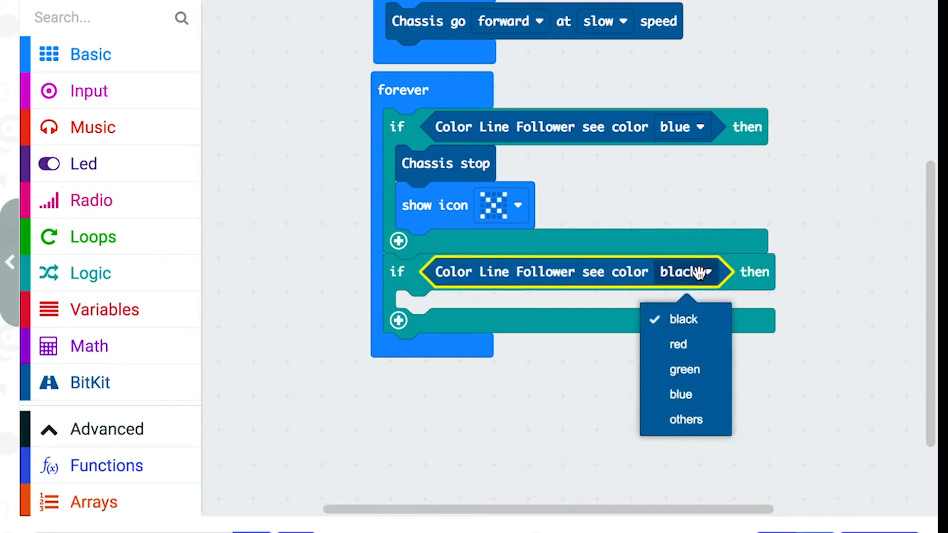
{"action": "left_click", "coordinate": [679, 344]}
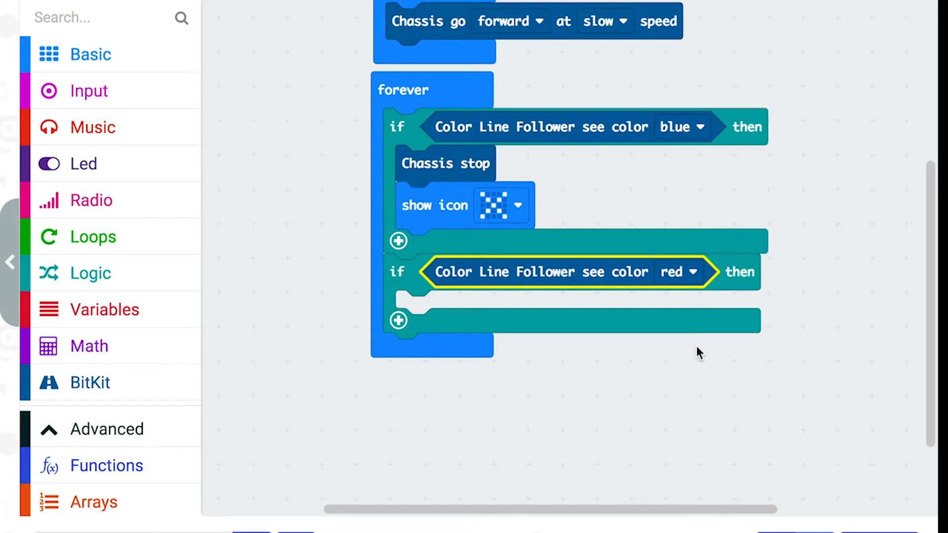
Put 'start melody entertainer repeating once' inside the red branch
{"action": "left_click", "coordinate": [93, 128]}
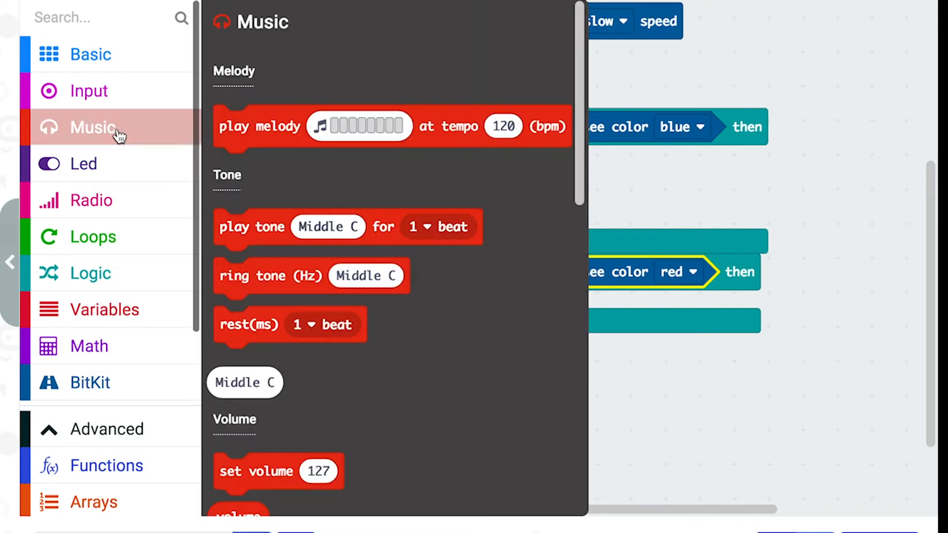
{"action": "scroll", "scroll_direction": "down", "scroll_amount": 3}
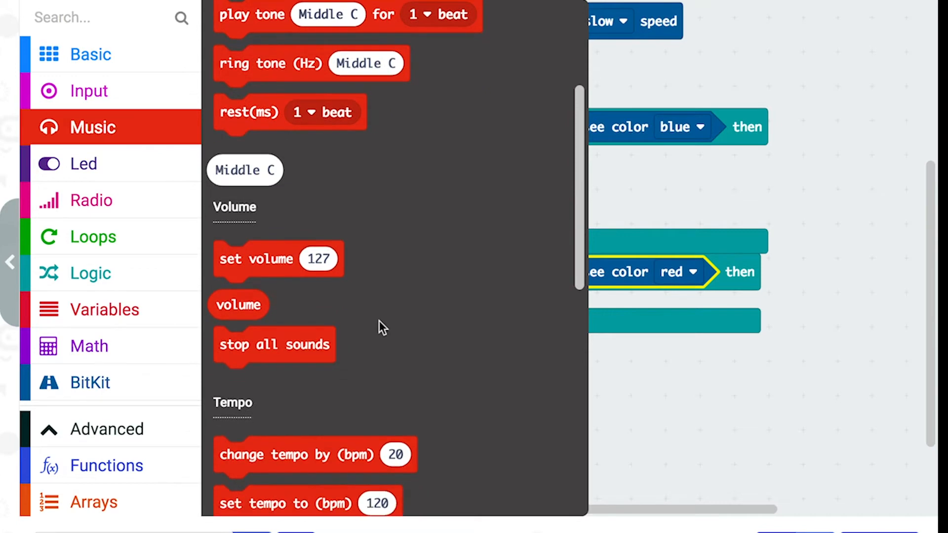
{"action": "scroll", "scroll_direction": "down", "scroll_amount": 3}
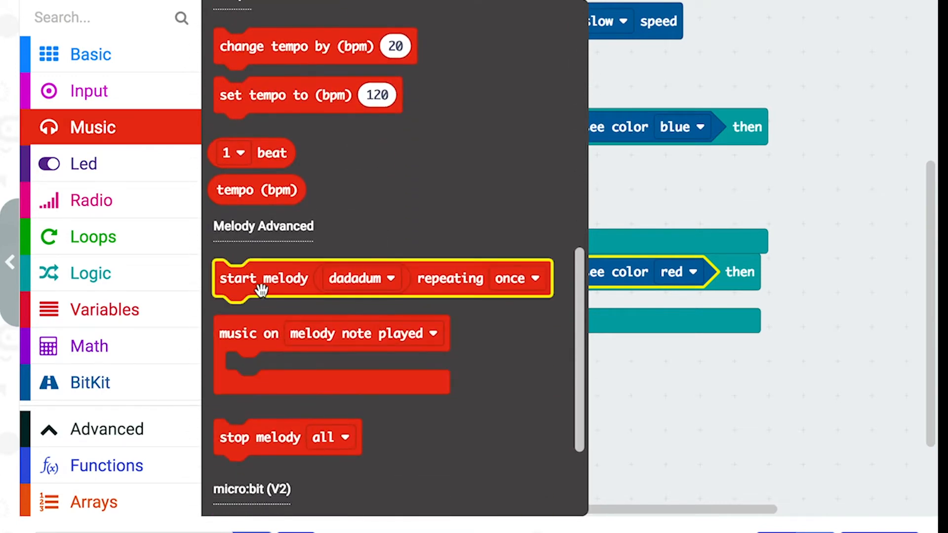
{"action": "left_click_drag", "start_coordinate": [263, 278], "coordinate": [339, 301]}
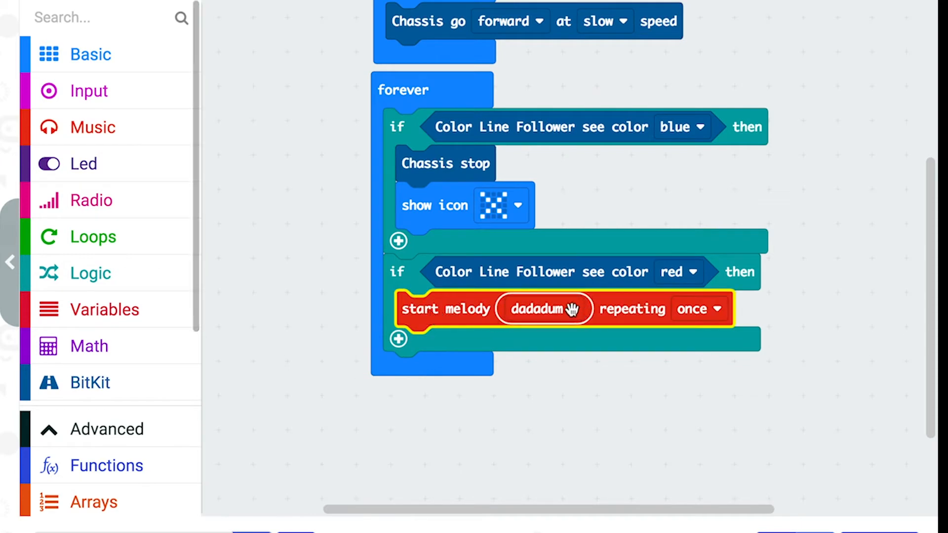
{"action": "left_click", "coordinate": [542, 309]}
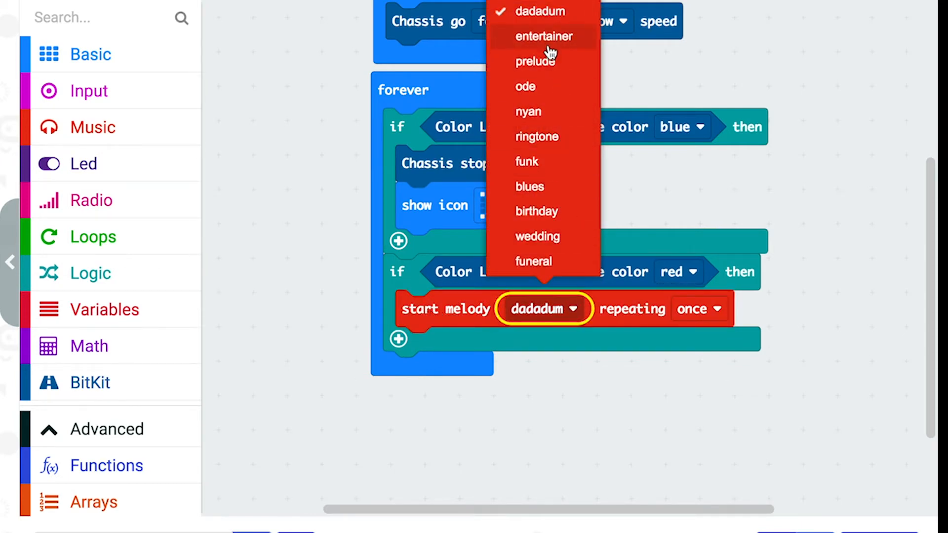
{"action": "left_click", "coordinate": [544, 36]}
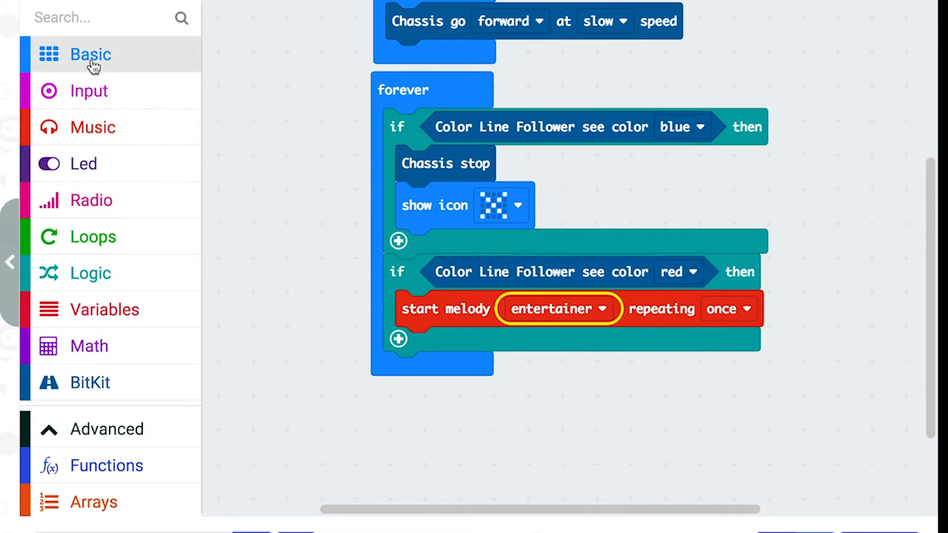
{"action": "left_click", "coordinate": [90, 55]}
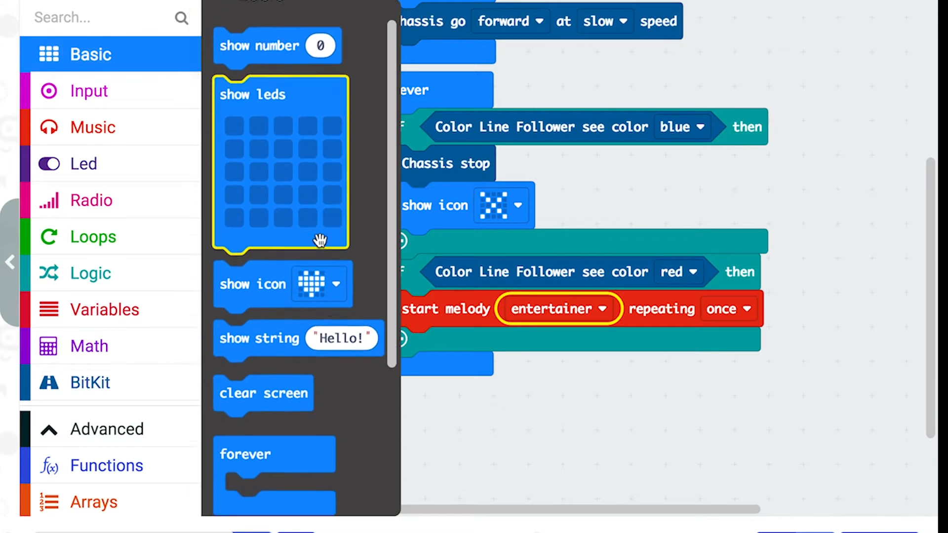
Add a 3000 ms pause after the melody, followed by a heart show icon
{"action": "scroll", "scroll_direction": "down", "scroll_amount": 3}
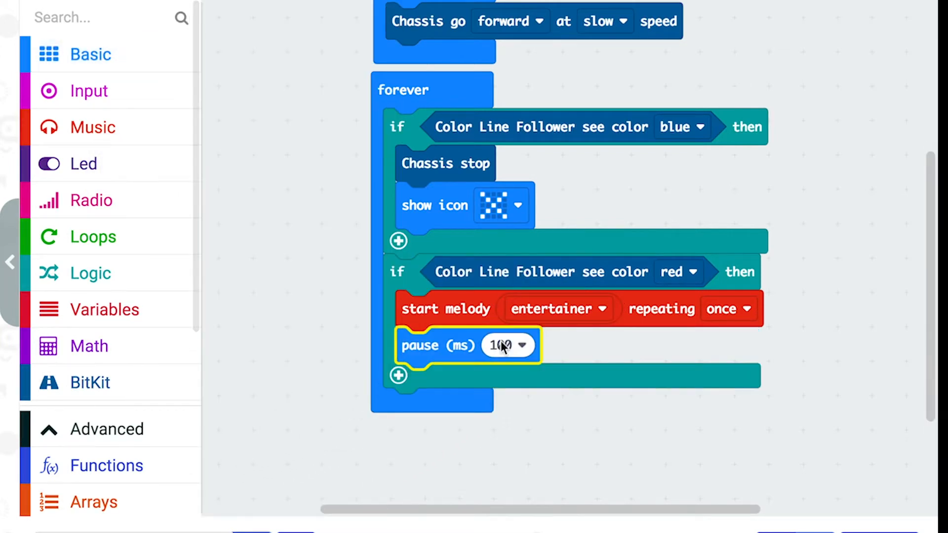
{"action": "left_click", "coordinate": [524, 346]}
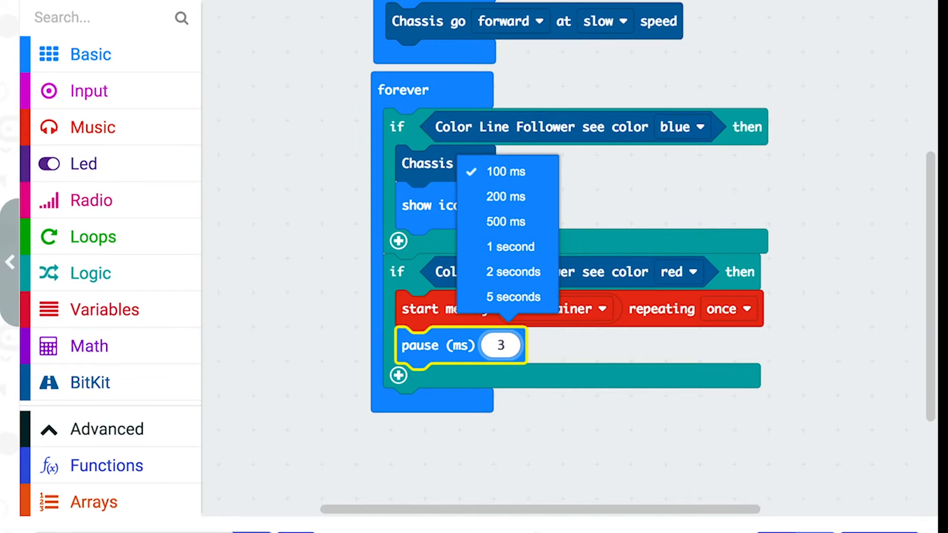
{"action": "type", "text": "000"}
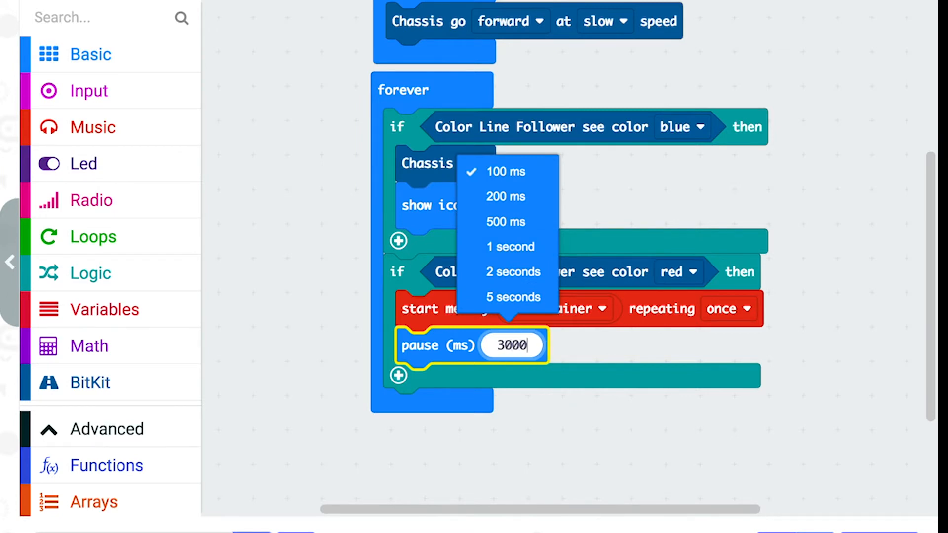
{"action": "left_click", "coordinate": [534, 413]}
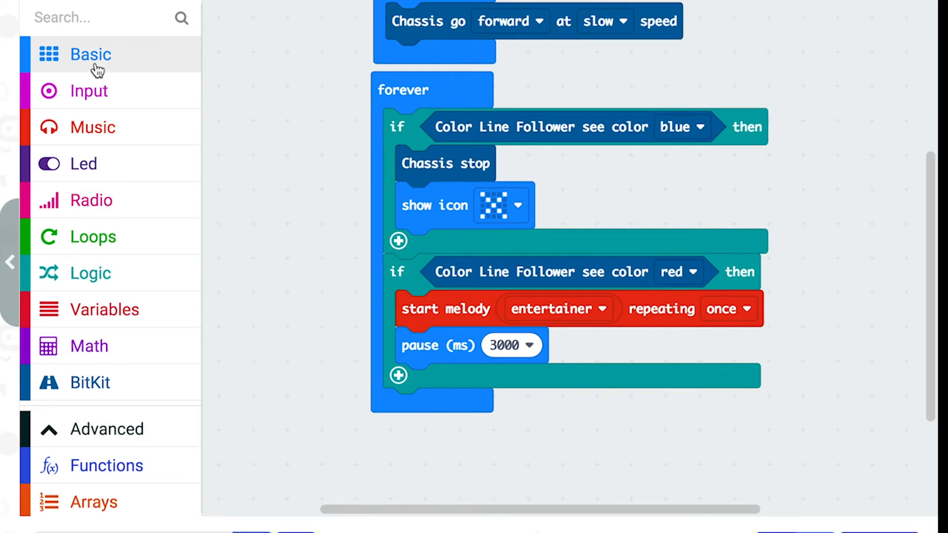
{"action": "left_click", "coordinate": [90, 54]}
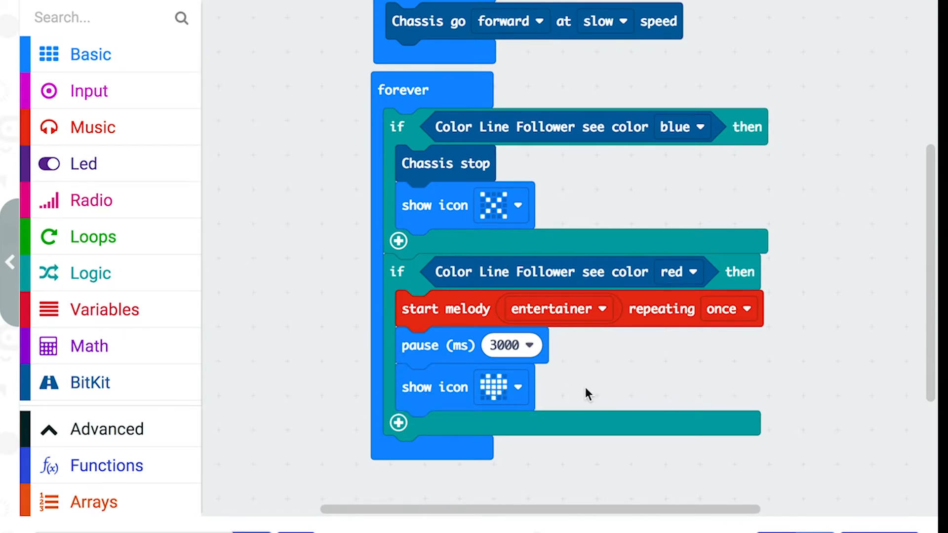
{"action": "mouse_move", "coordinate": [433, 361]}
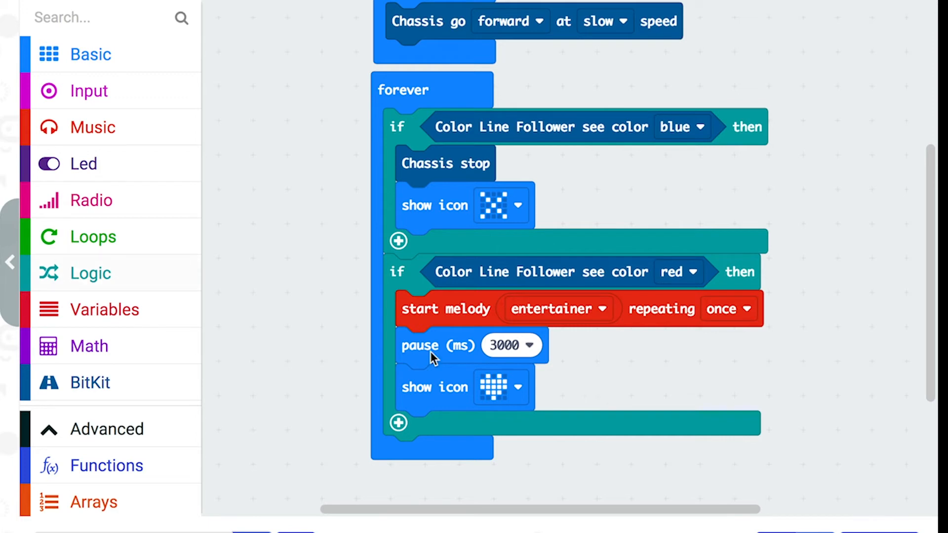
Add two more if blocks to forever, with colour checks for black and green
{"action": "left_click", "coordinate": [91, 273]}
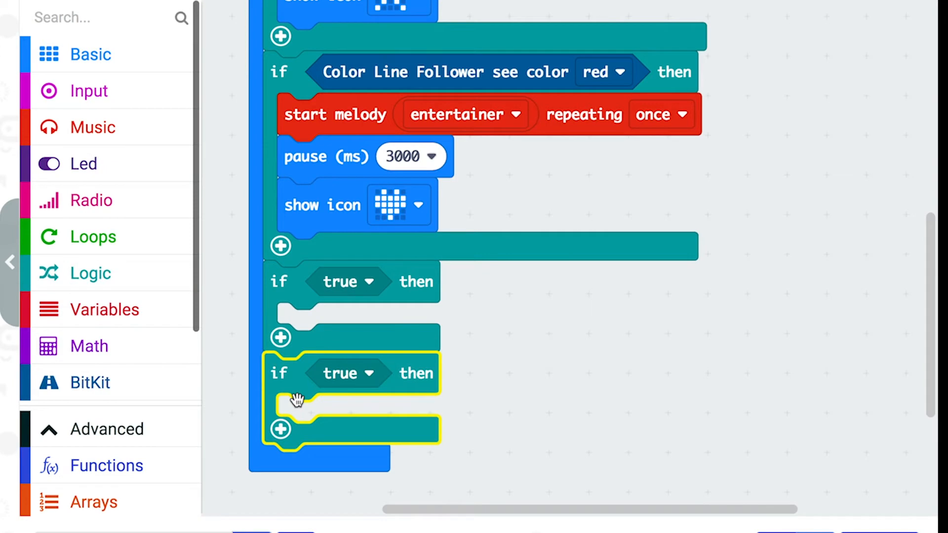
{"action": "left_click", "coordinate": [90, 382]}
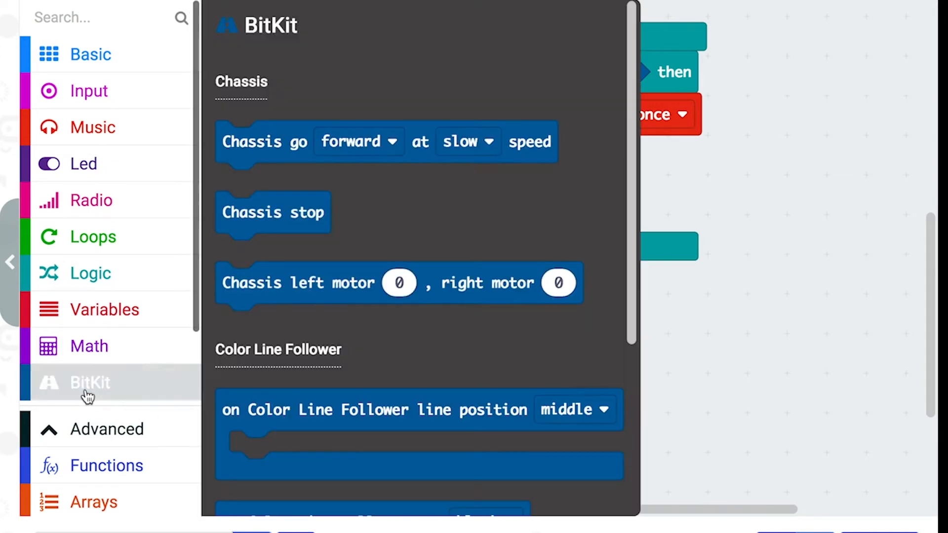
{"action": "scroll", "scroll_direction": "down", "scroll_amount": 3}
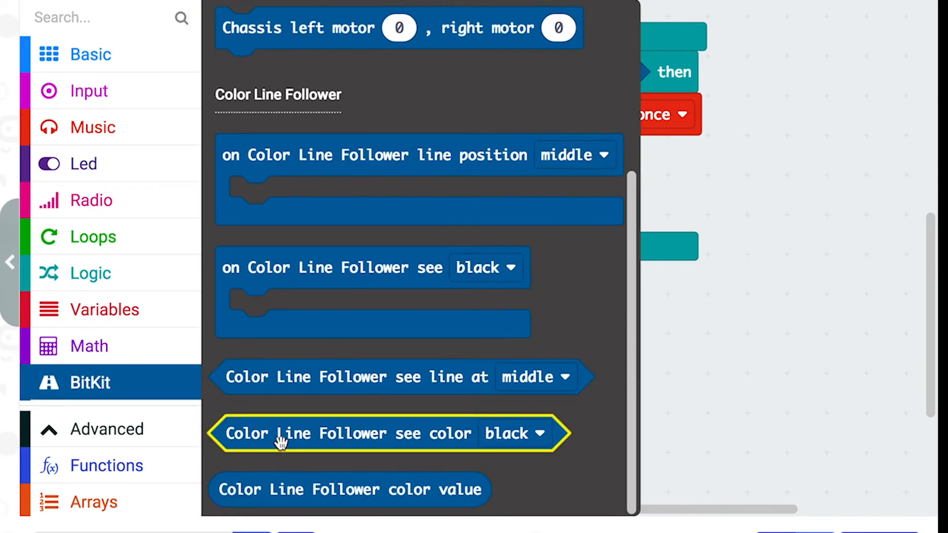
{"action": "left_click_drag", "start_coordinate": [278, 433], "coordinate": [387, 319]}
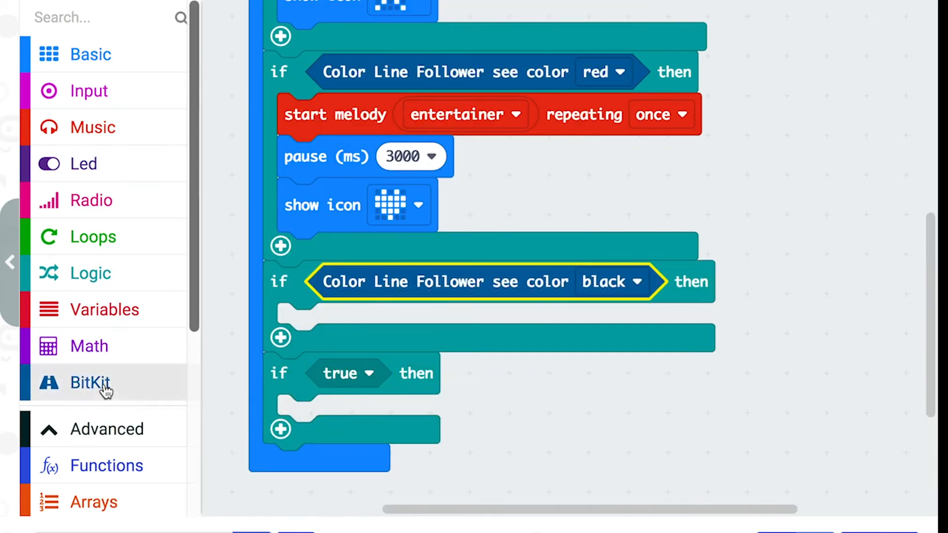
{"action": "left_click", "coordinate": [90, 383]}
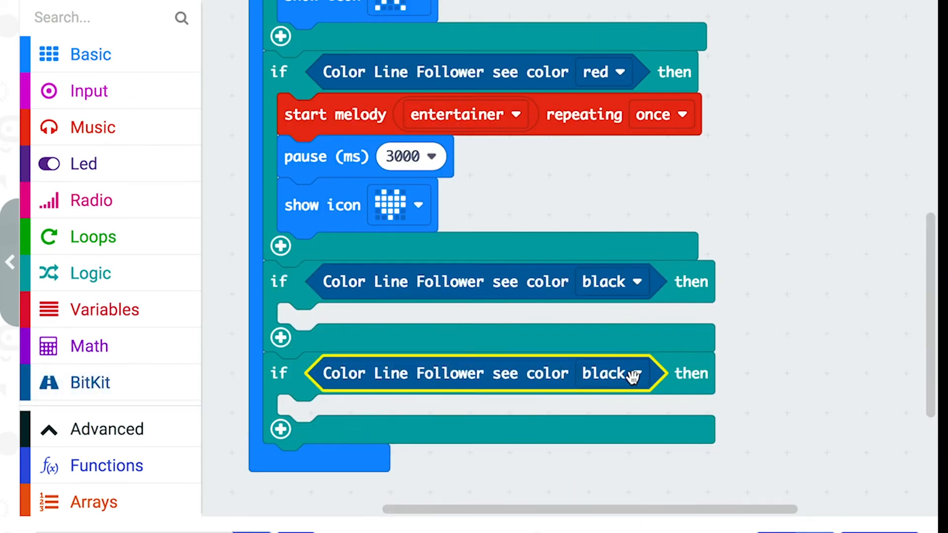
{"action": "left_click", "coordinate": [613, 374]}
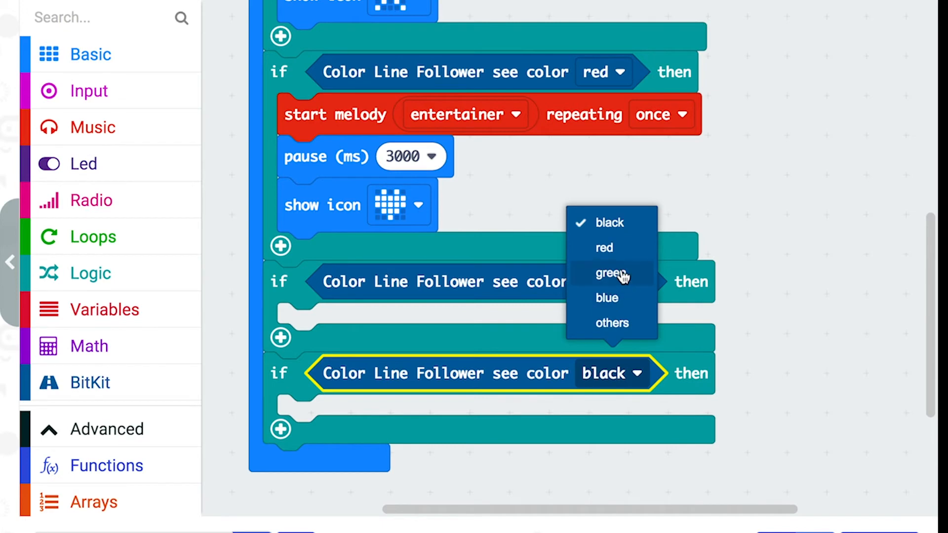
{"action": "left_click", "coordinate": [607, 273]}
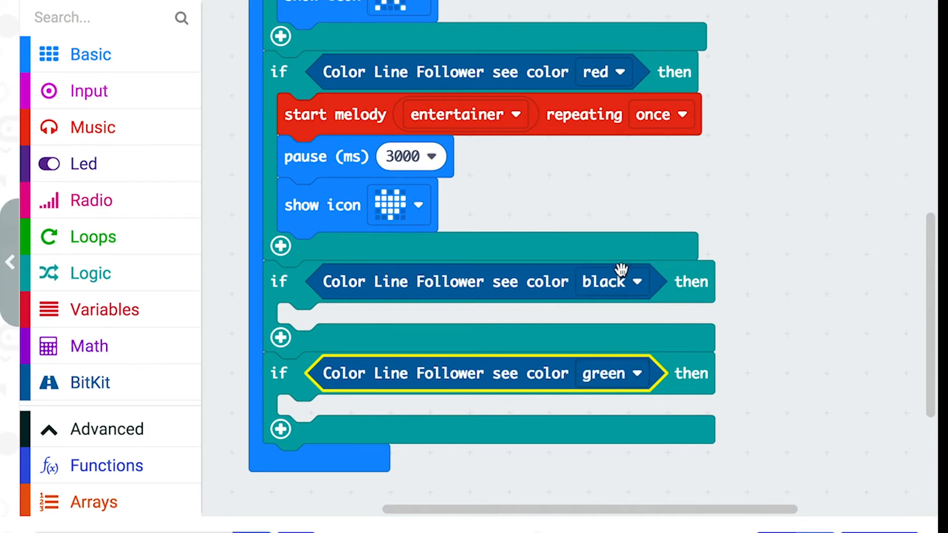
{"action": "mouse_move", "coordinate": [410, 239]}
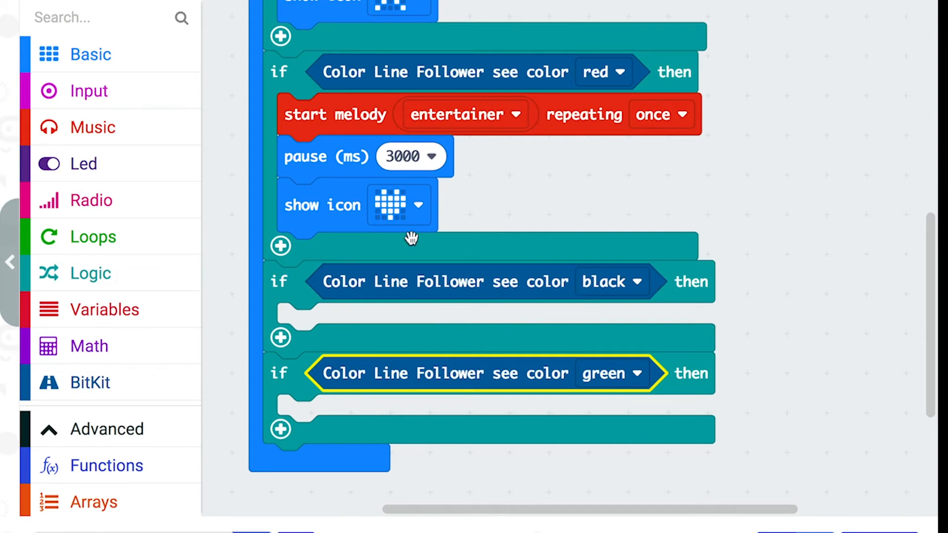
In the black branch, play a Middle G tone for one beat, then show string 'Hi'
{"action": "left_click", "coordinate": [93, 127]}
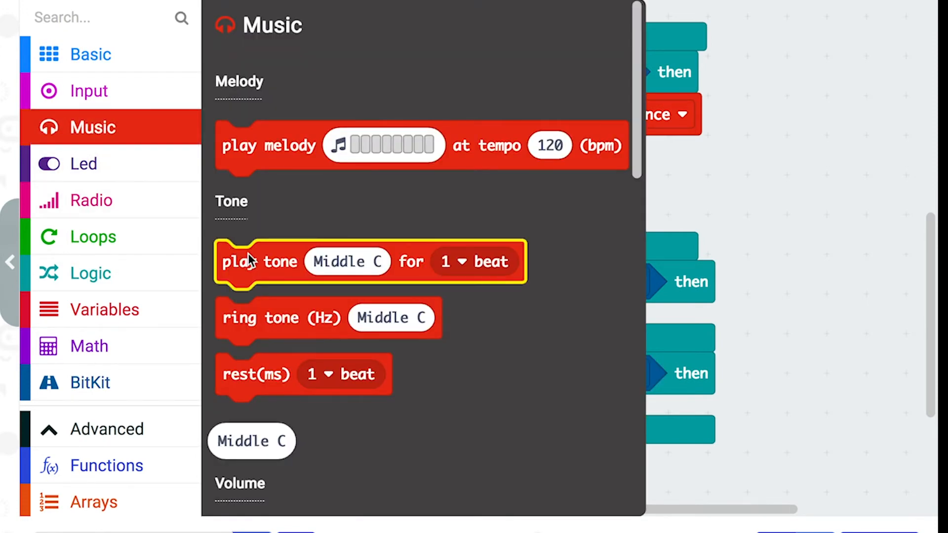
{"action": "left_click_drag", "start_coordinate": [254, 261], "coordinate": [315, 336]}
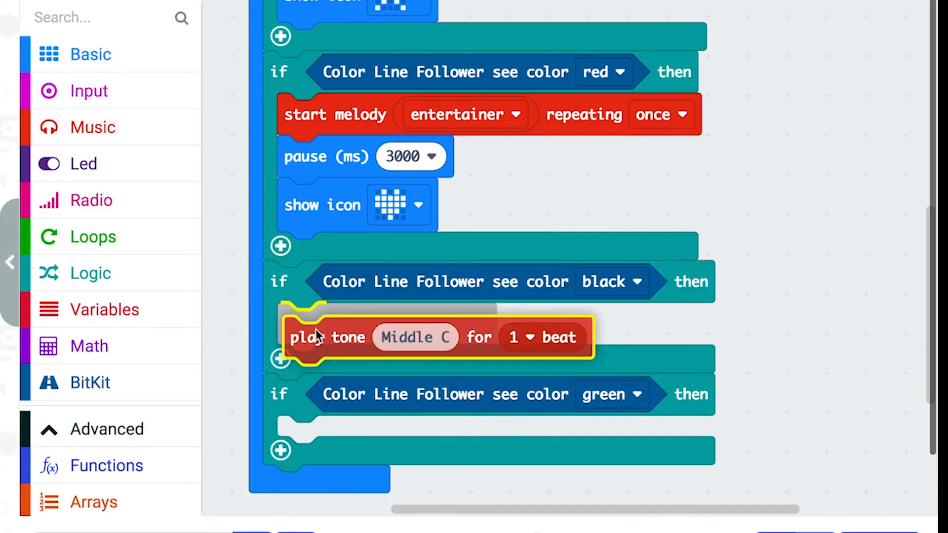
{"action": "left_click", "coordinate": [415, 337]}
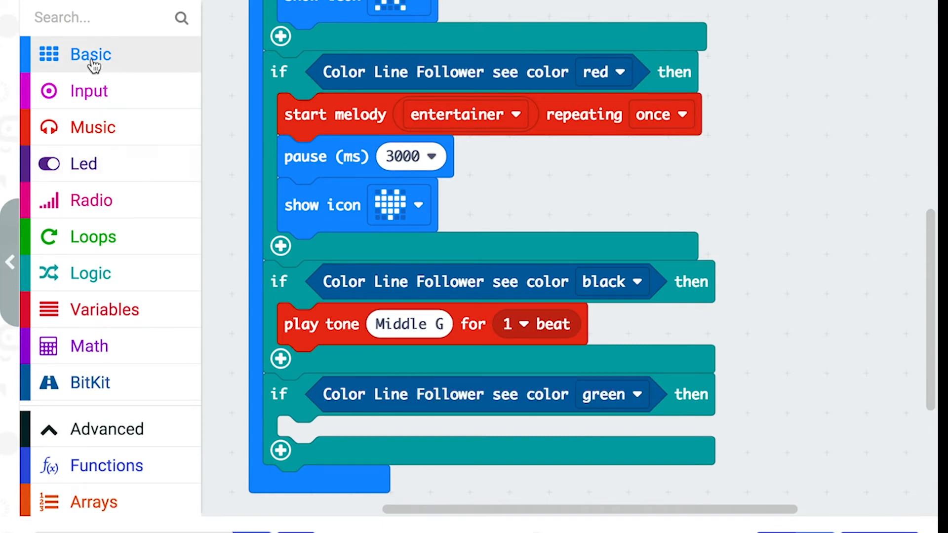
{"action": "left_click", "coordinate": [89, 54]}
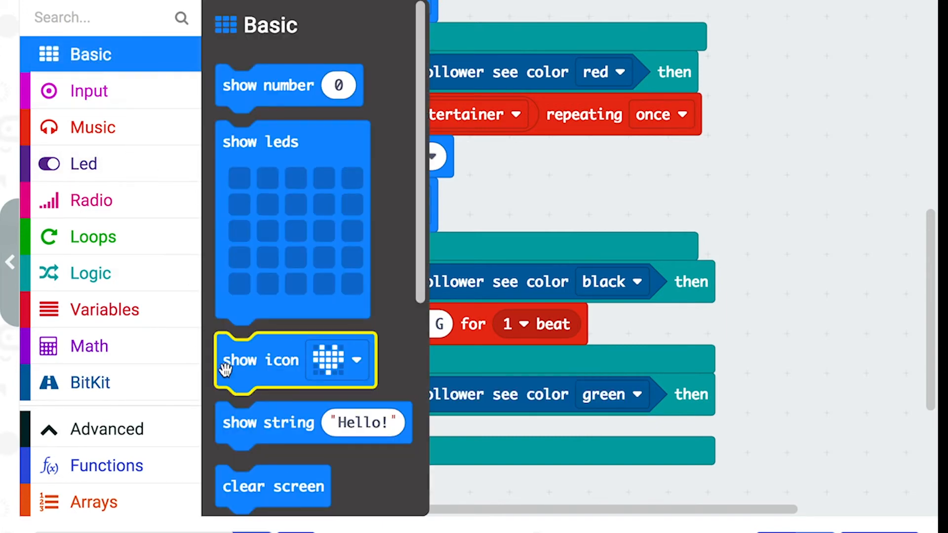
{"action": "mouse_move", "coordinate": [244, 435]}
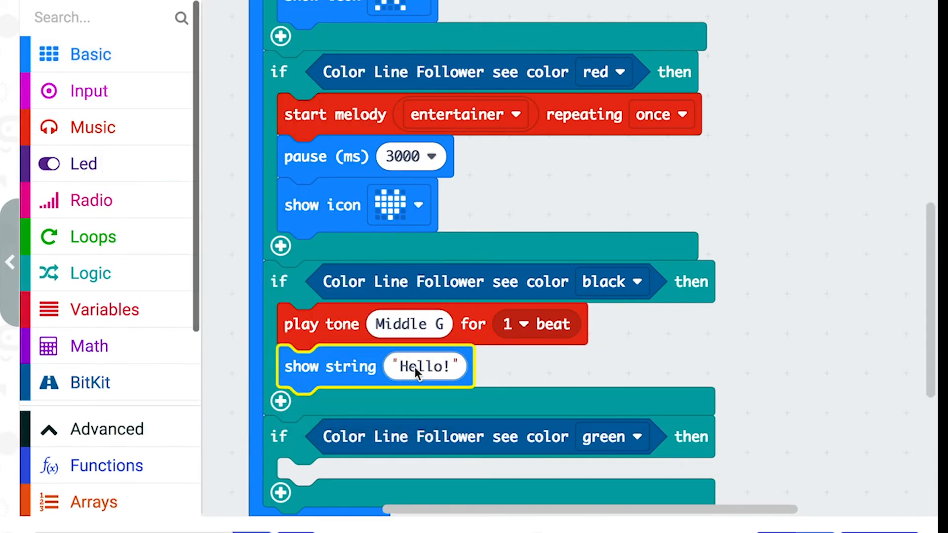
{"action": "type", "text": "Hi"}
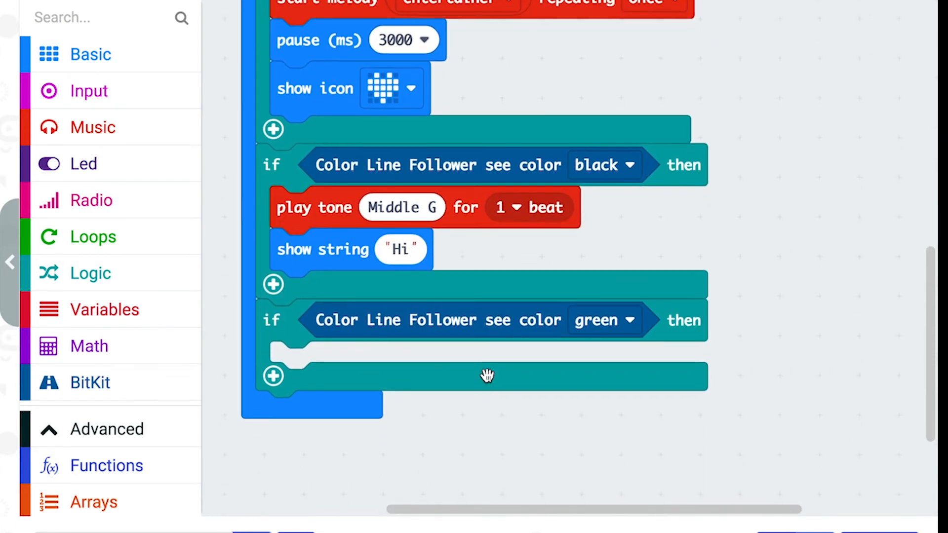
{"action": "mouse_move", "coordinate": [466, 362]}
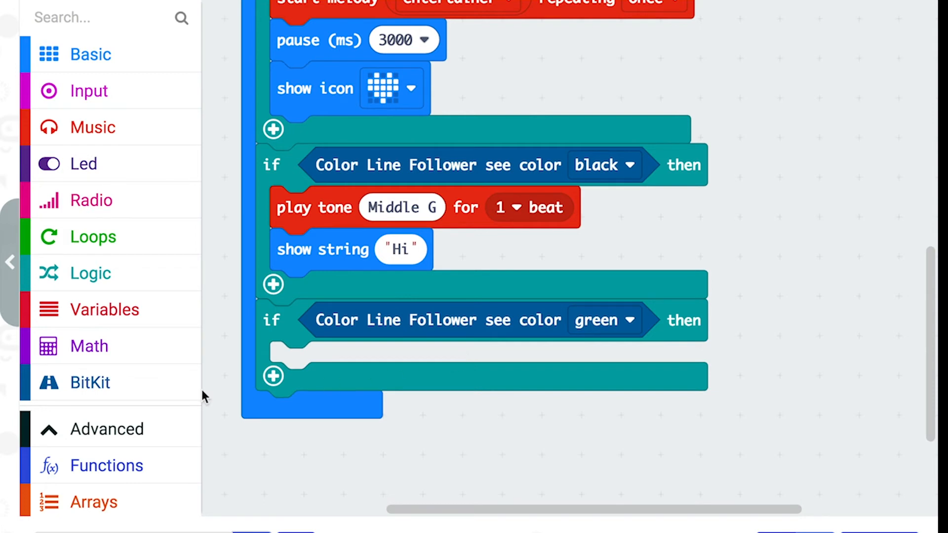
Put a BitKit 'Chassis go forward' block at fast speed in the green branch, and add an else
{"action": "left_click", "coordinate": [91, 383]}
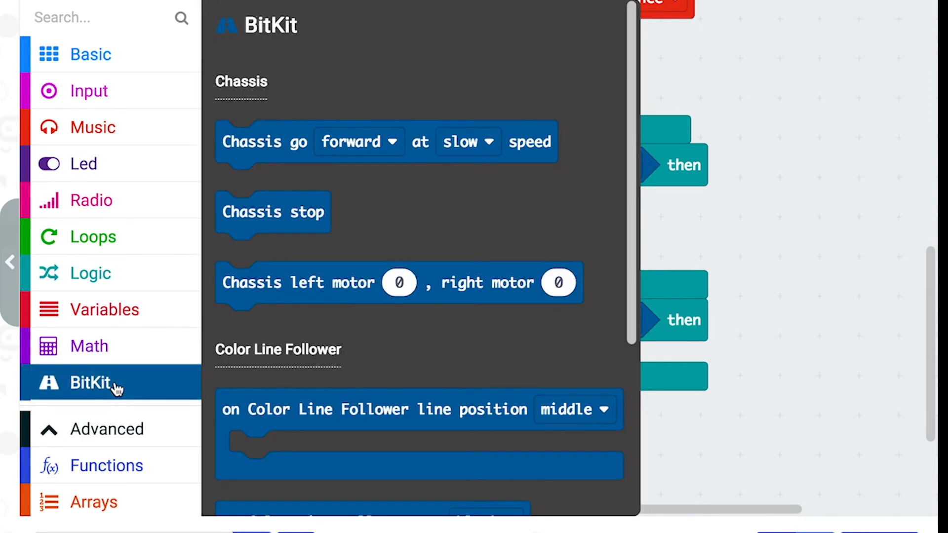
{"action": "mouse_move", "coordinate": [248, 153]}
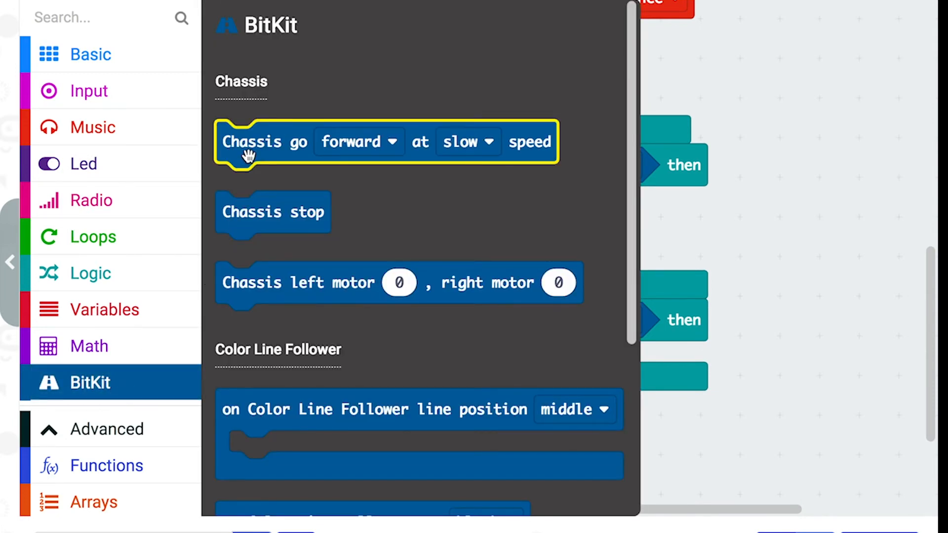
{"action": "left_click_drag", "start_coordinate": [251, 142], "coordinate": [312, 396]}
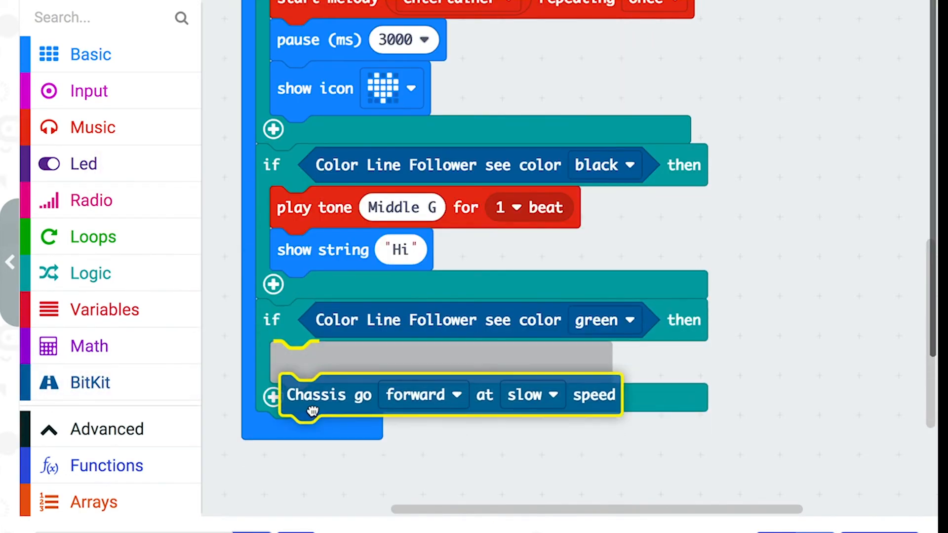
{"action": "left_click_drag", "start_coordinate": [312, 397], "coordinate": [311, 371]}
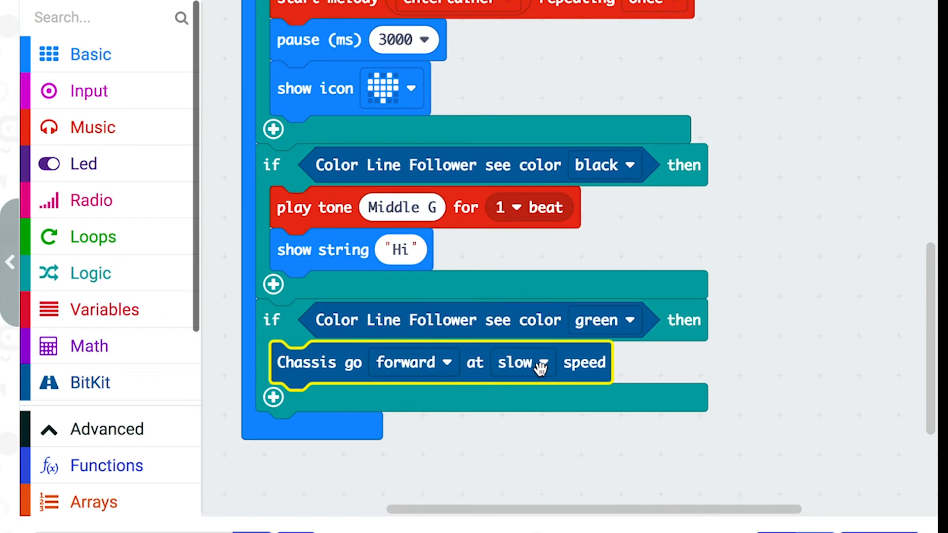
{"action": "left_click", "coordinate": [523, 362]}
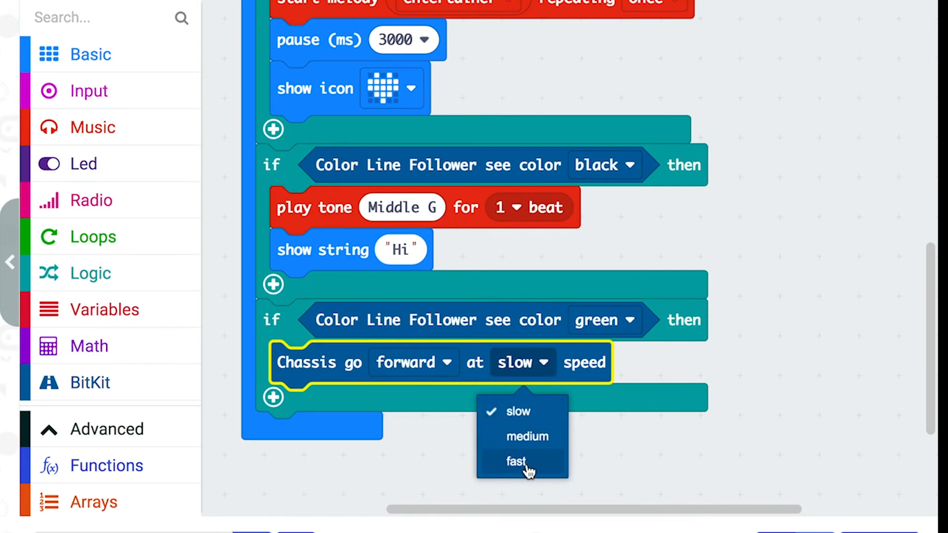
{"action": "left_click", "coordinate": [516, 461]}
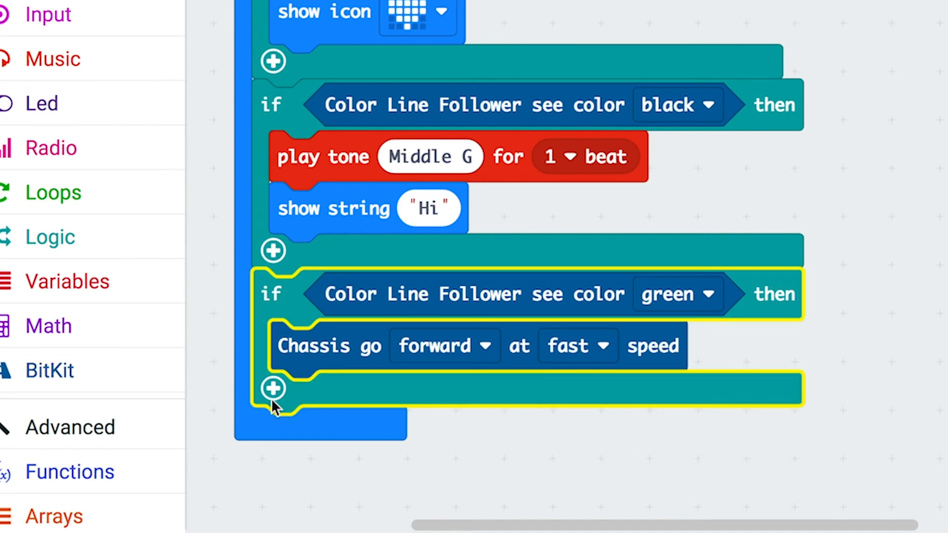
{"action": "left_click", "coordinate": [273, 389]}
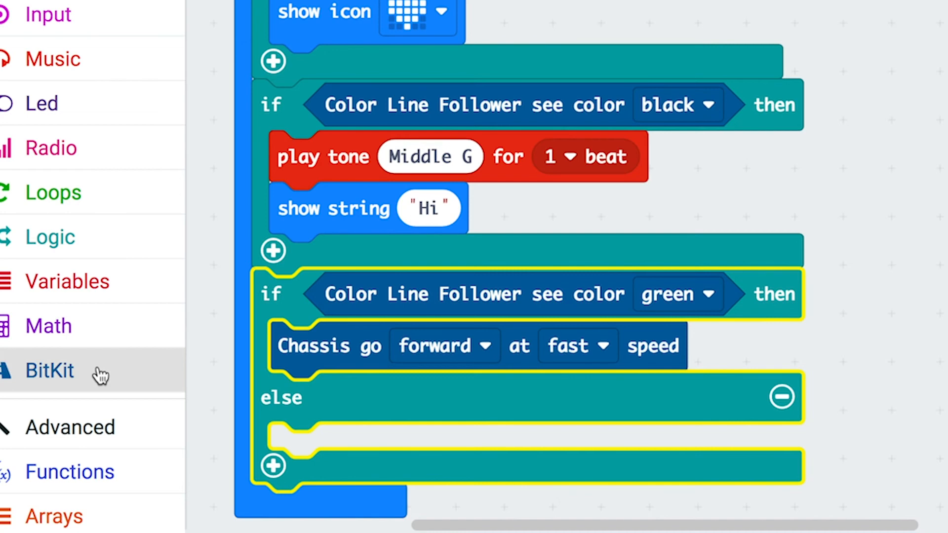
Place a BitKit 'Chassis go forward at slow speed' block in the green check's else branch
{"action": "left_click", "coordinate": [48, 372]}
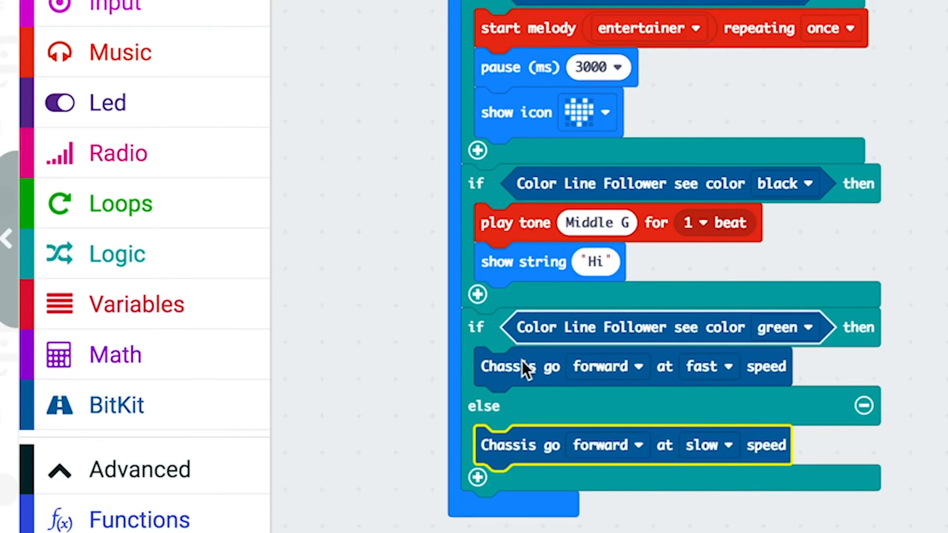
{"action": "mouse_move", "coordinate": [143, 264]}
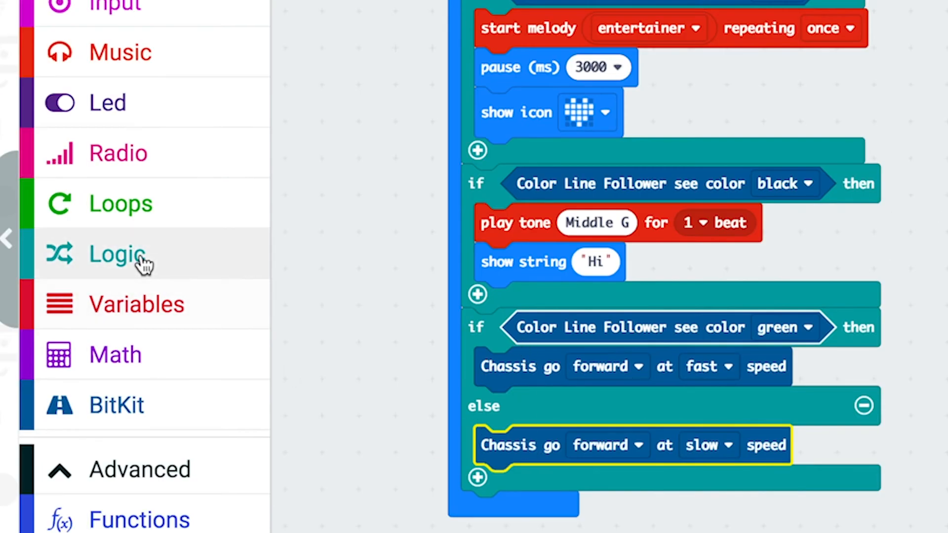
{"action": "left_click", "coordinate": [117, 254]}
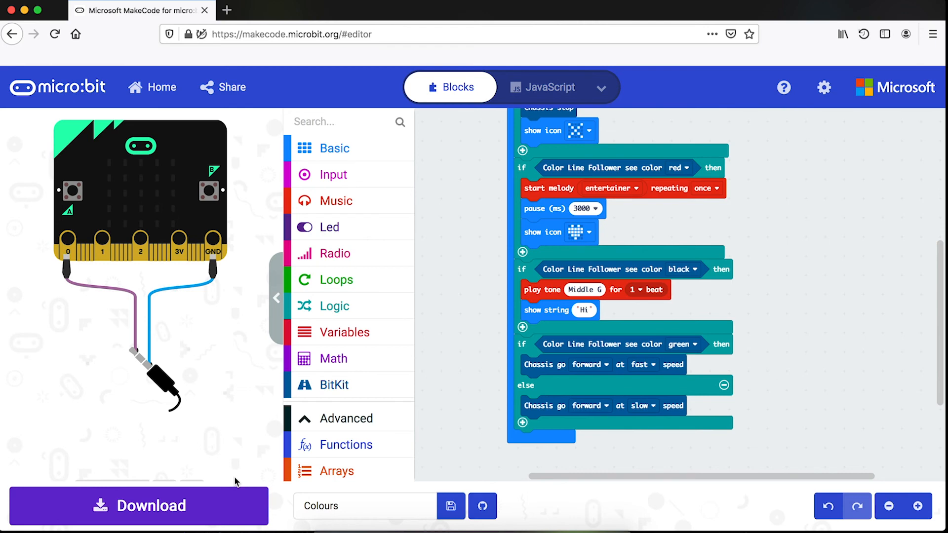
Download the finished Colours program to compile it for the micro:bit
{"action": "left_click", "coordinate": [143, 506]}
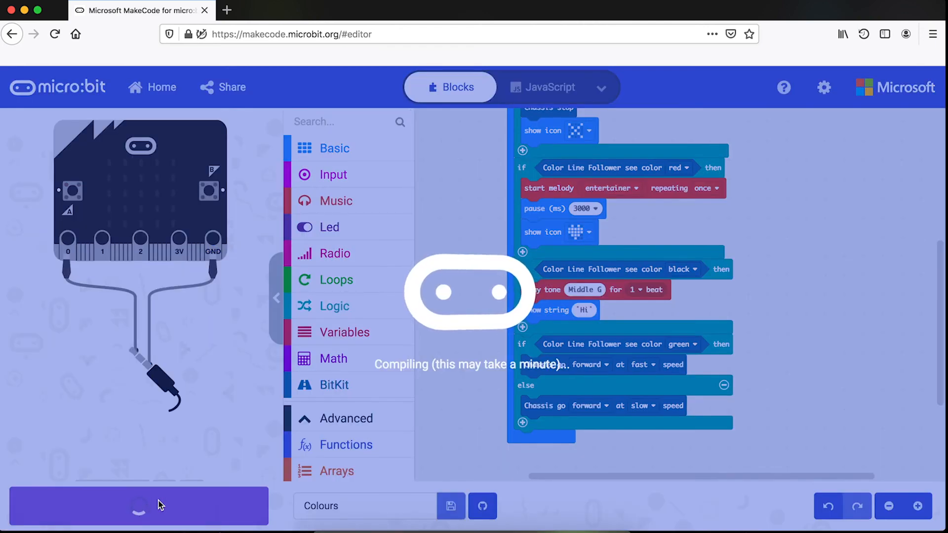